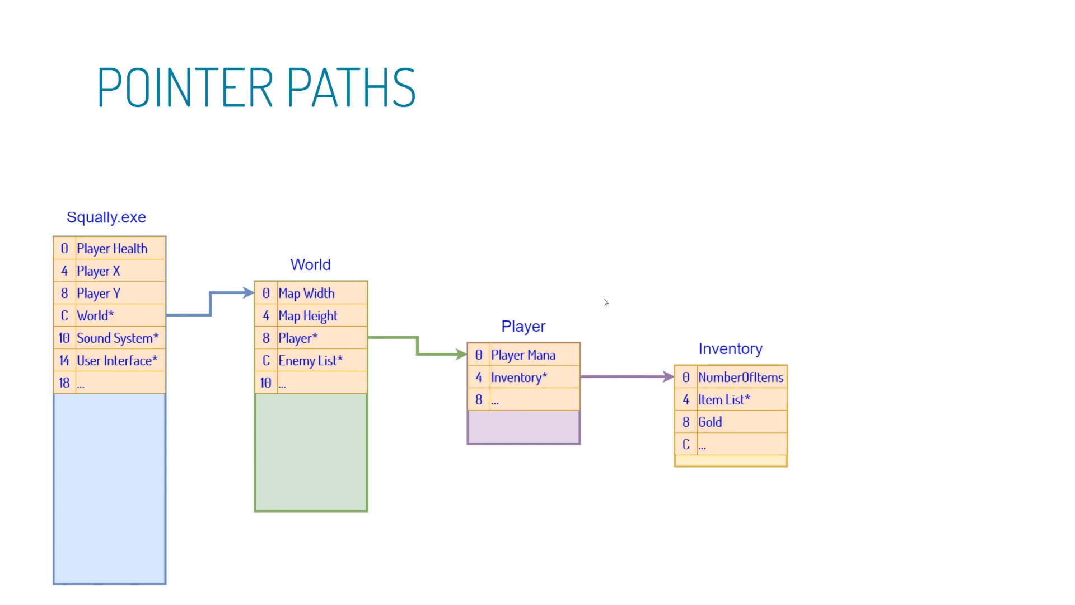
{"action": "mouse_move", "coordinate": [215, 225]}
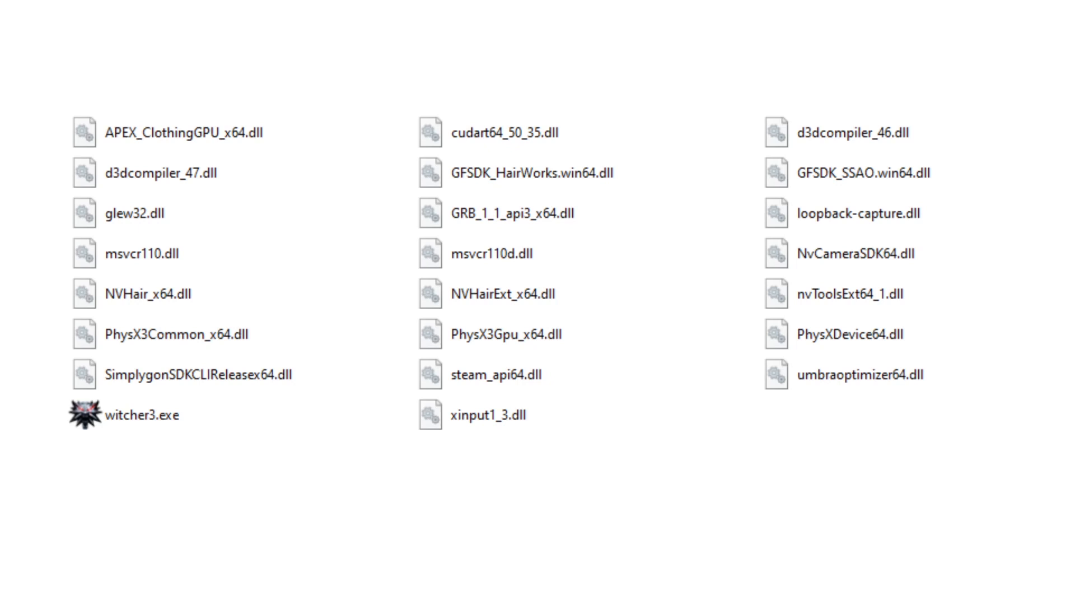
{"action": "mouse_move", "coordinate": [171, 421]}
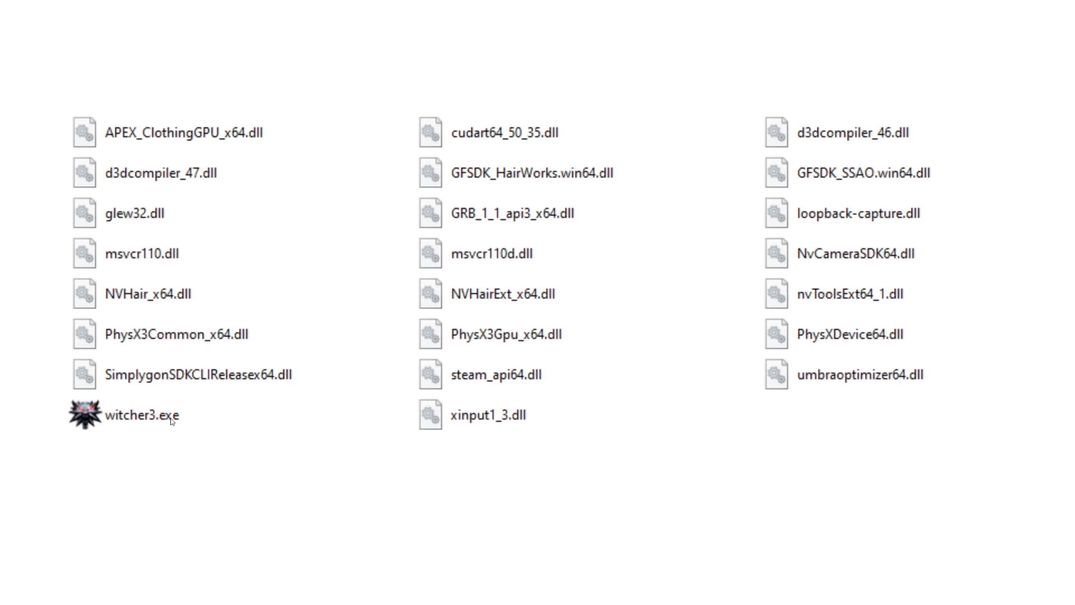
{"action": "mouse_move", "coordinate": [130, 348]}
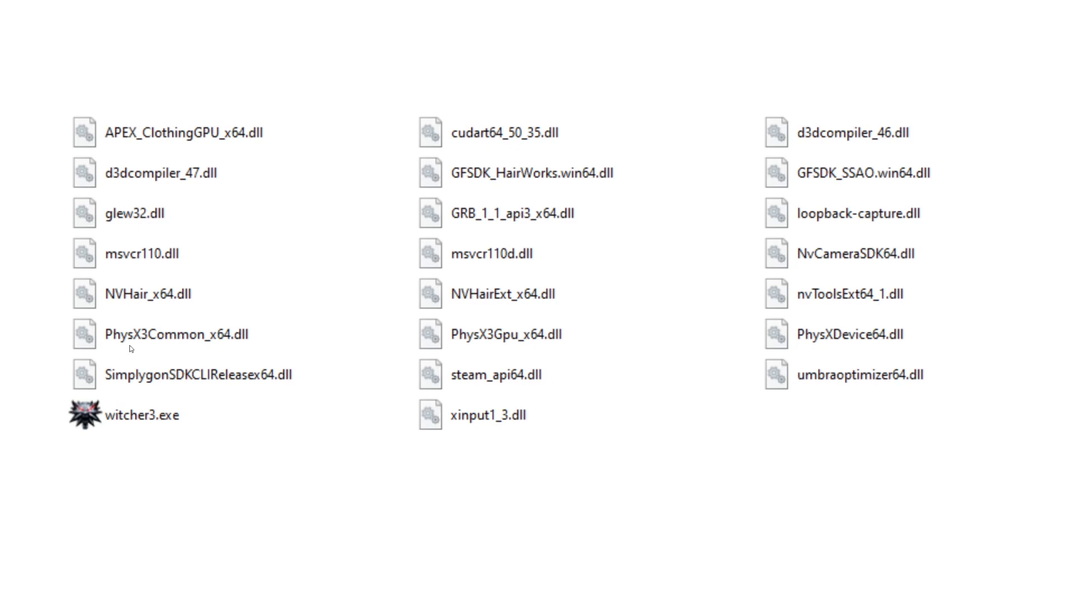
{"action": "mouse_move", "coordinate": [236, 317]}
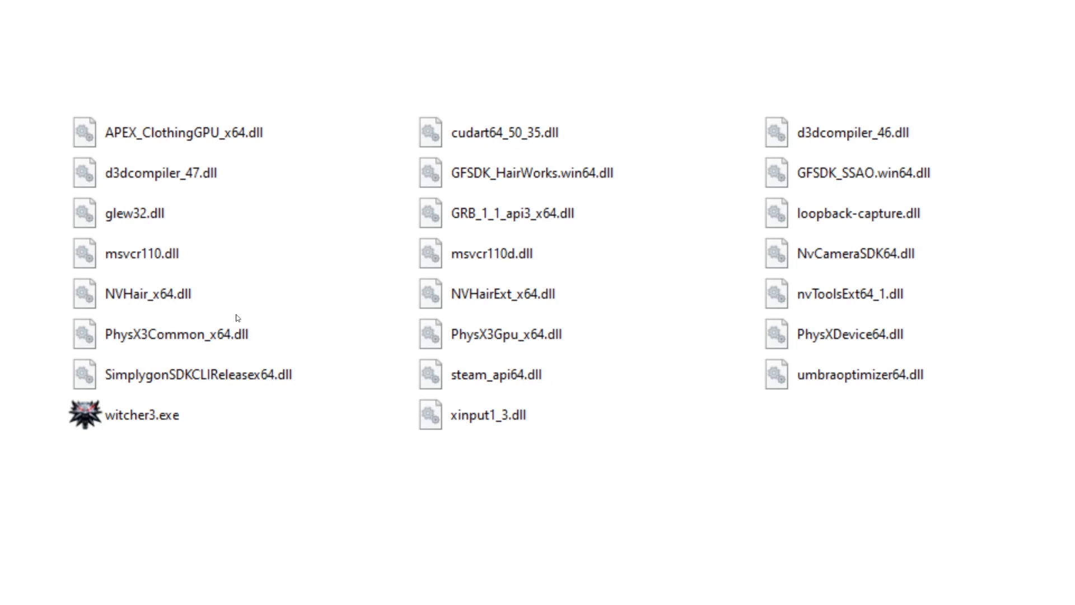
{"action": "mouse_move", "coordinate": [437, 352]}
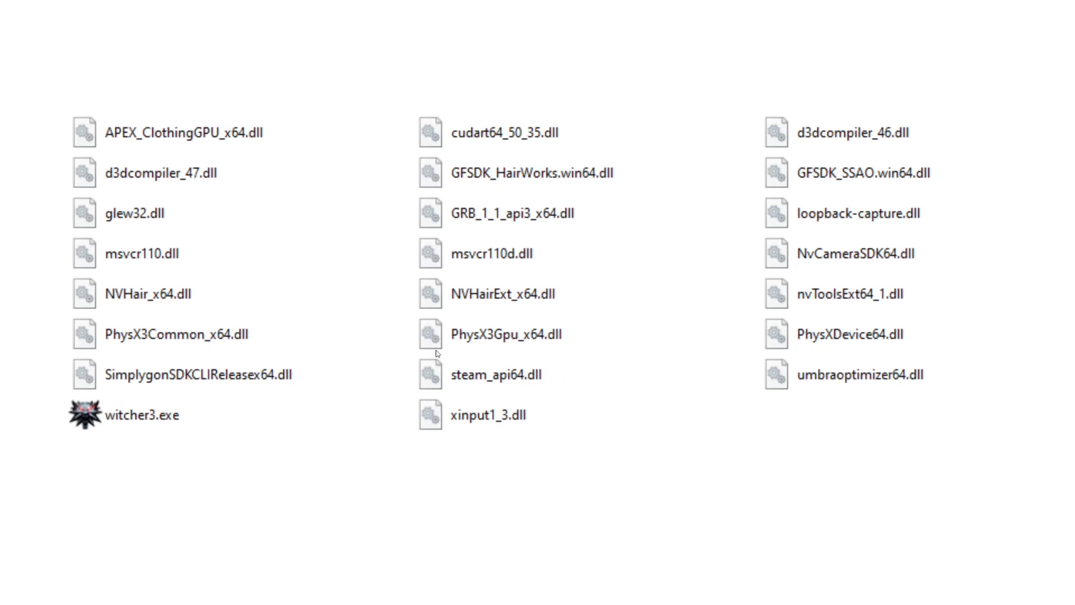
{"action": "mouse_move", "coordinate": [460, 355]}
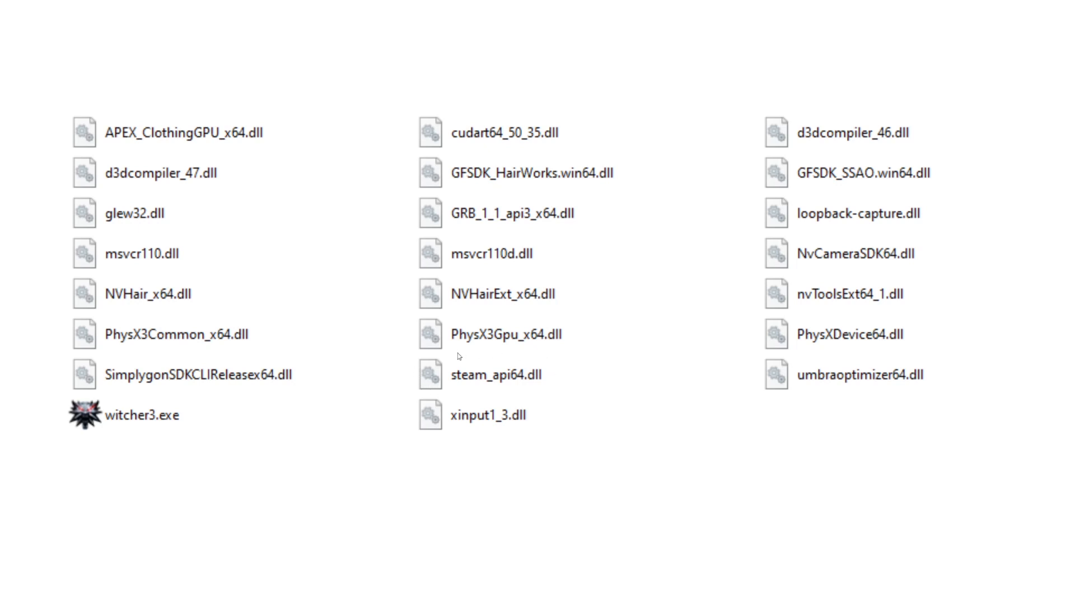
{"action": "mouse_move", "coordinate": [139, 319]}
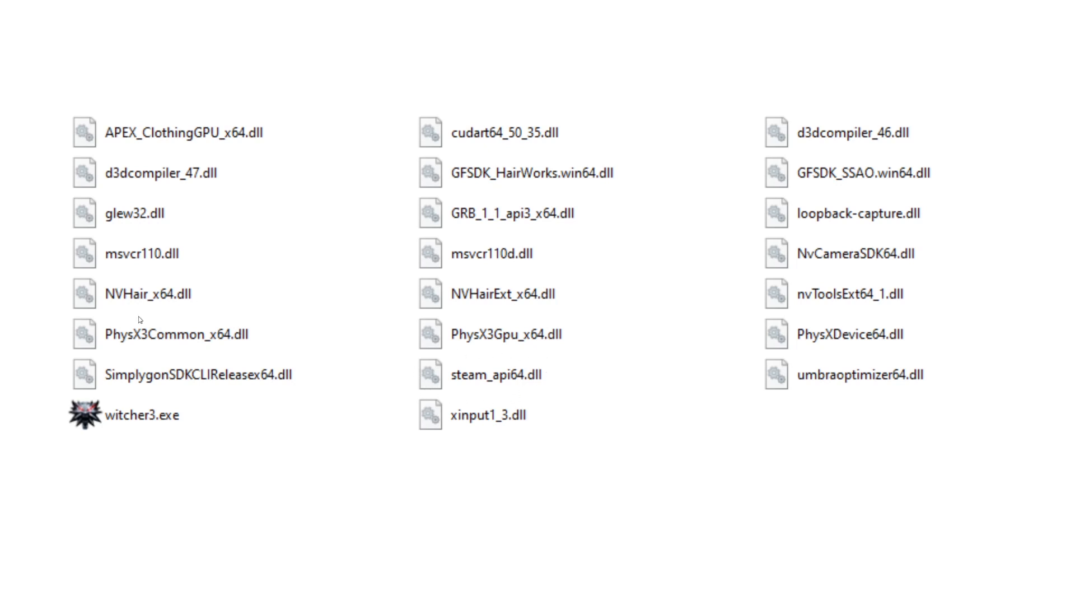
{"action": "mouse_move", "coordinate": [78, 300]}
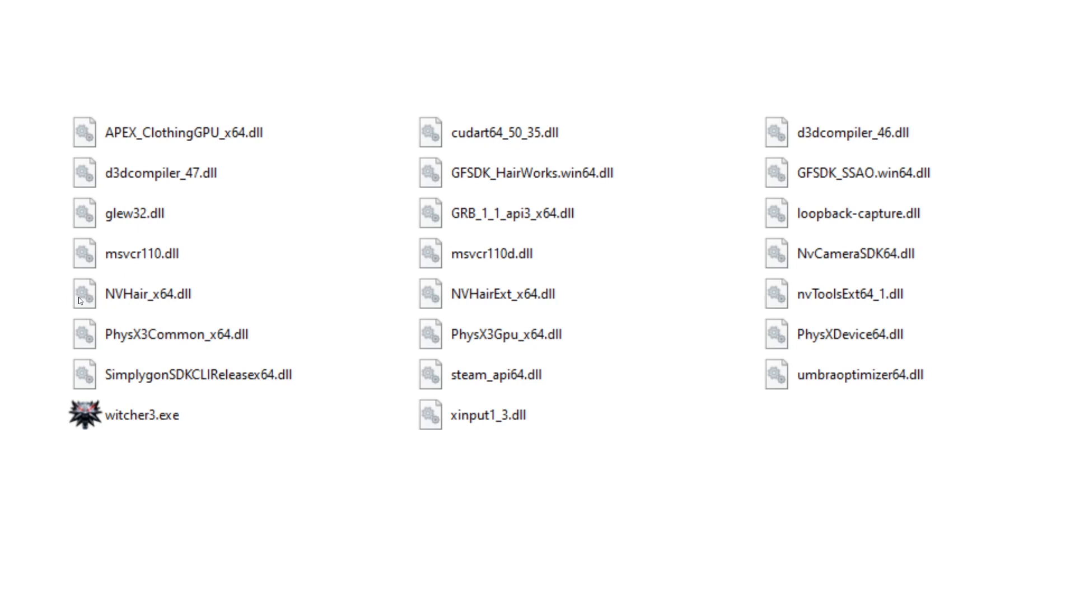
{"action": "mouse_move", "coordinate": [193, 305]}
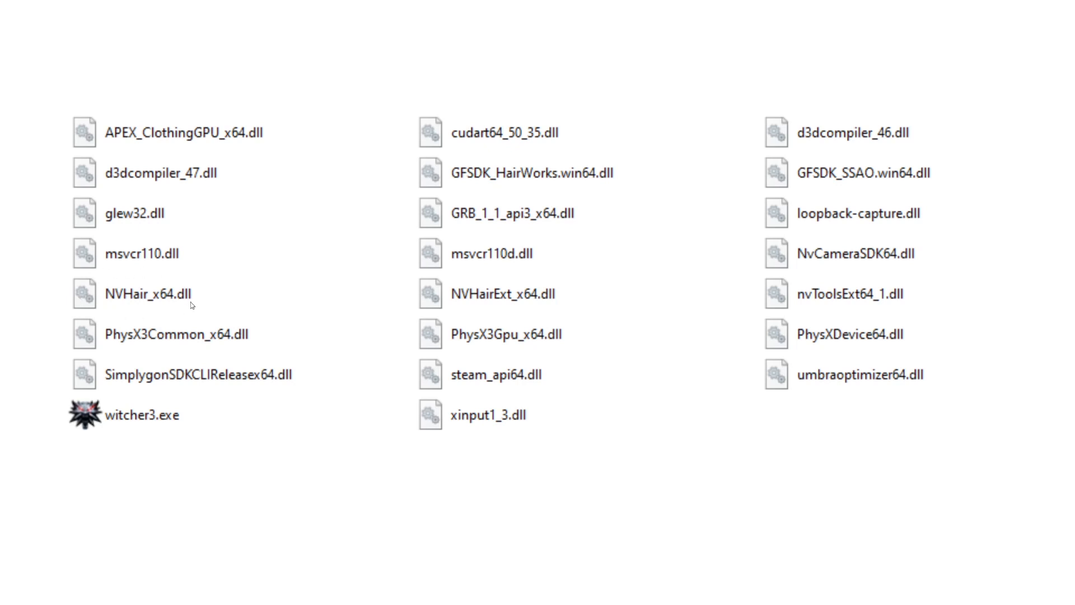
{"action": "mouse_move", "coordinate": [190, 299]}
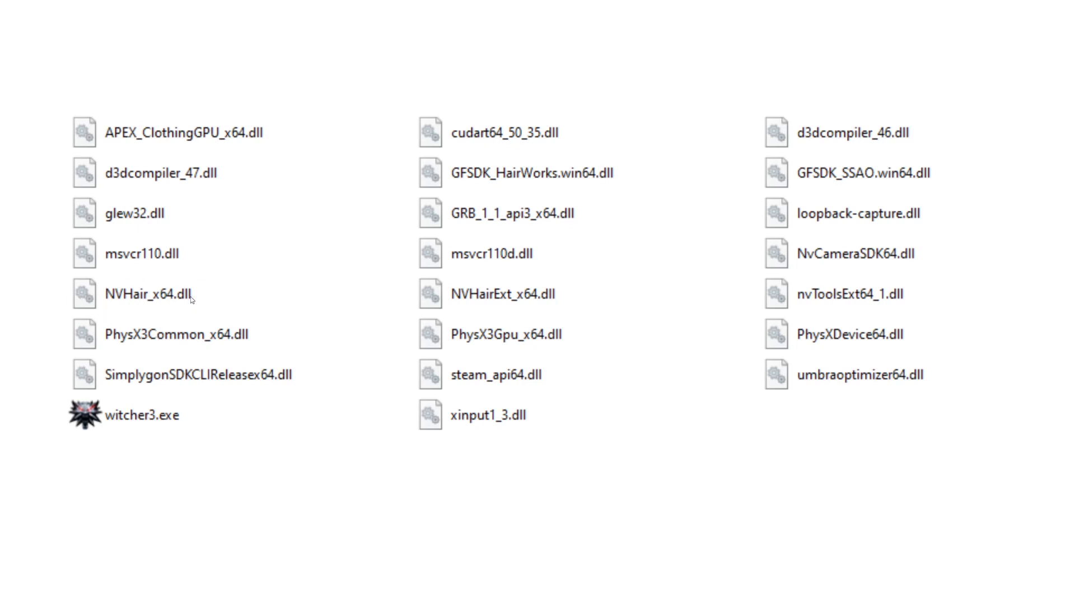
{"action": "mouse_move", "coordinate": [247, 316]}
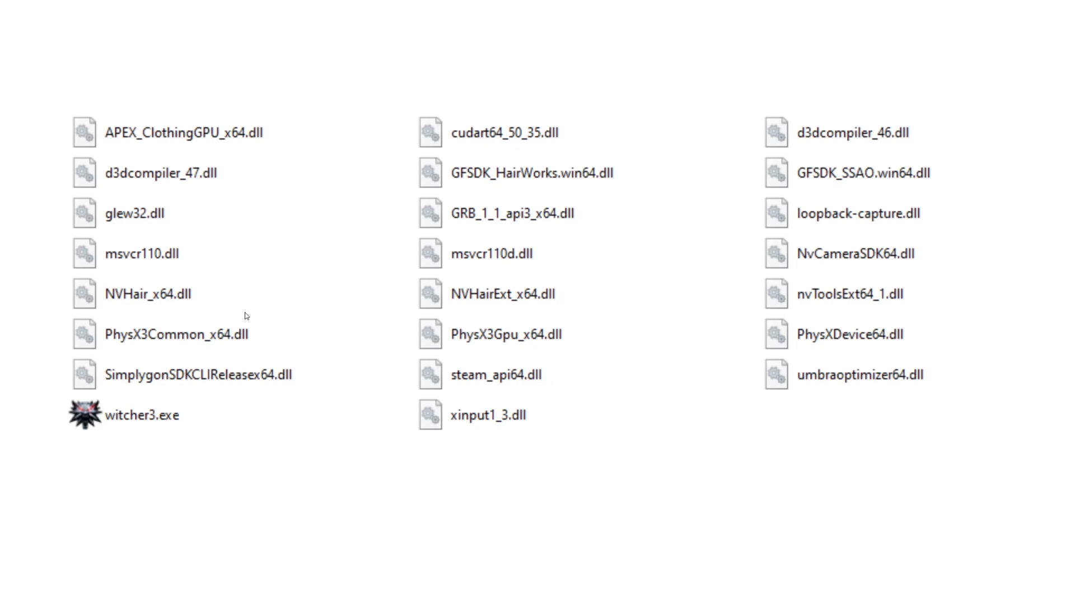
{"action": "mouse_move", "coordinate": [439, 337]}
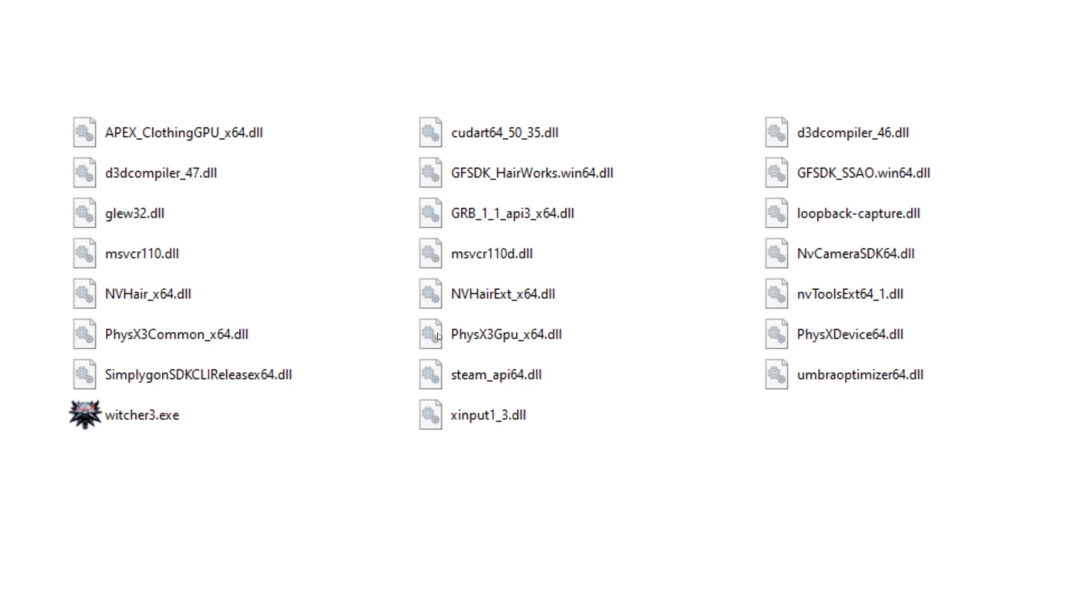
{"action": "mouse_move", "coordinate": [363, 321]}
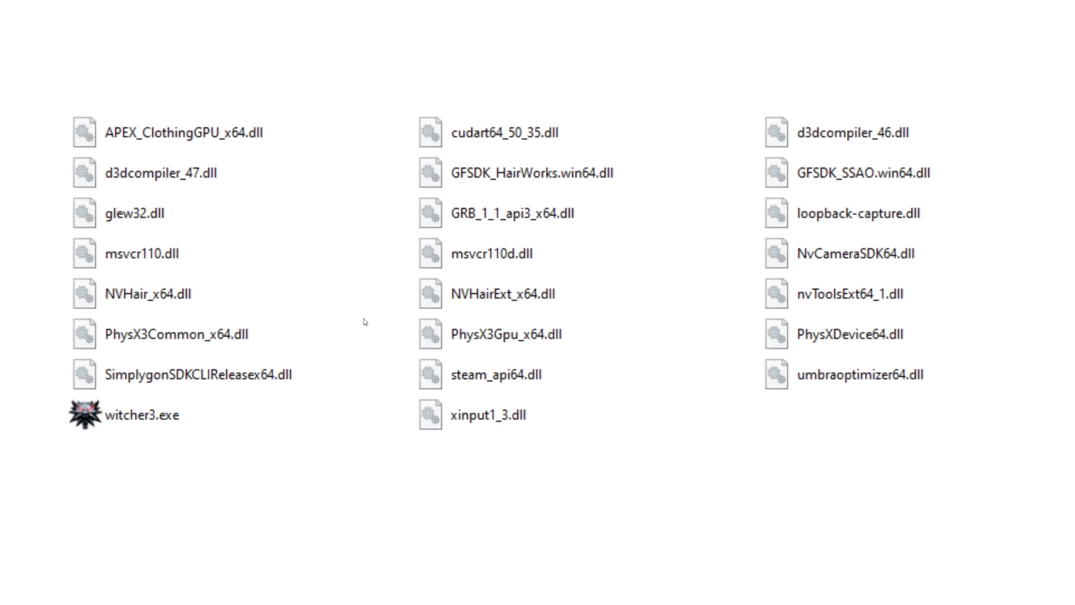
{"action": "mouse_move", "coordinate": [44, 297]}
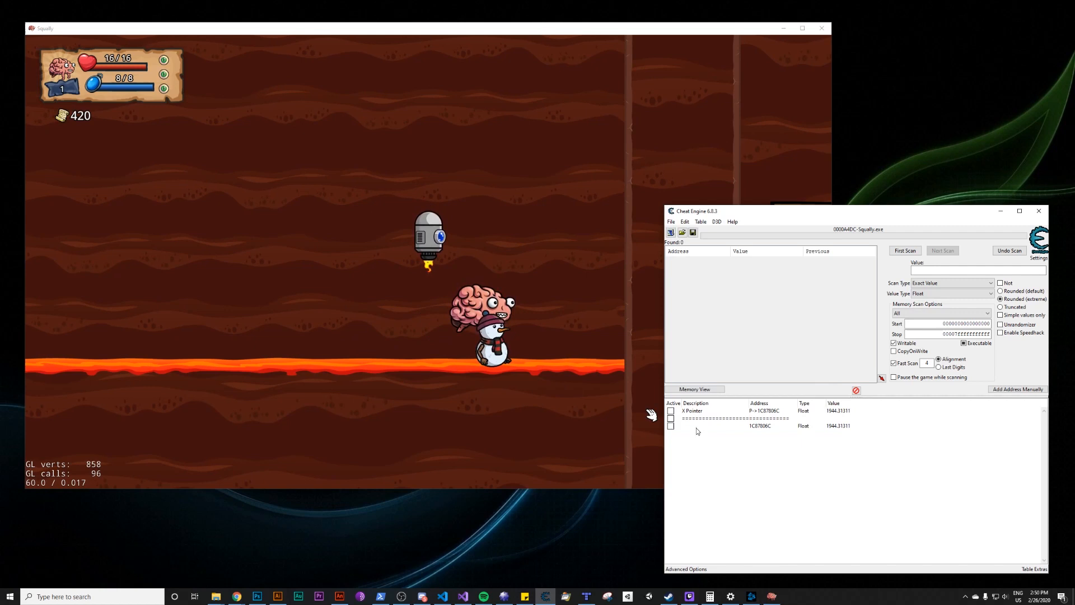
- Rename the unnamed table entry to X Position and bring up its context menu
{"action": "double_click", "coordinate": [713, 425]}
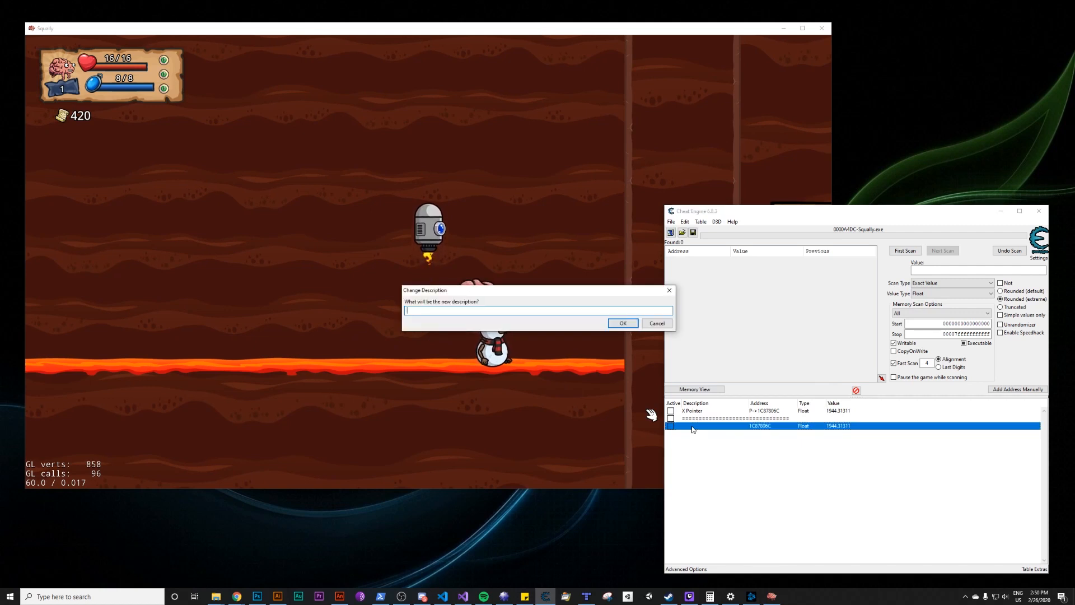
{"action": "type", "text": "X Positi"}
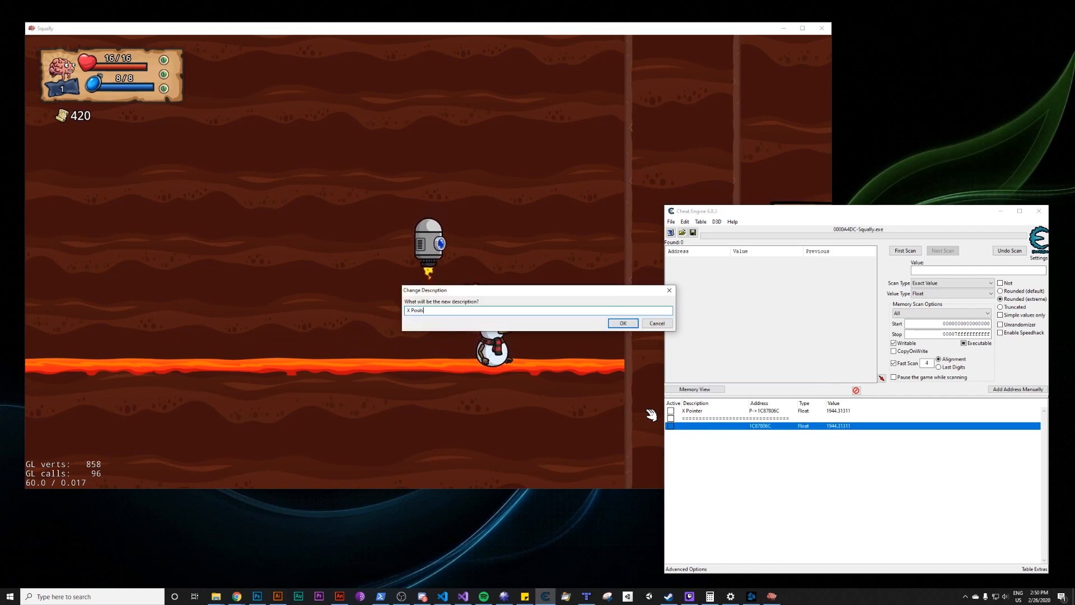
{"action": "left_click", "coordinate": [621, 322]}
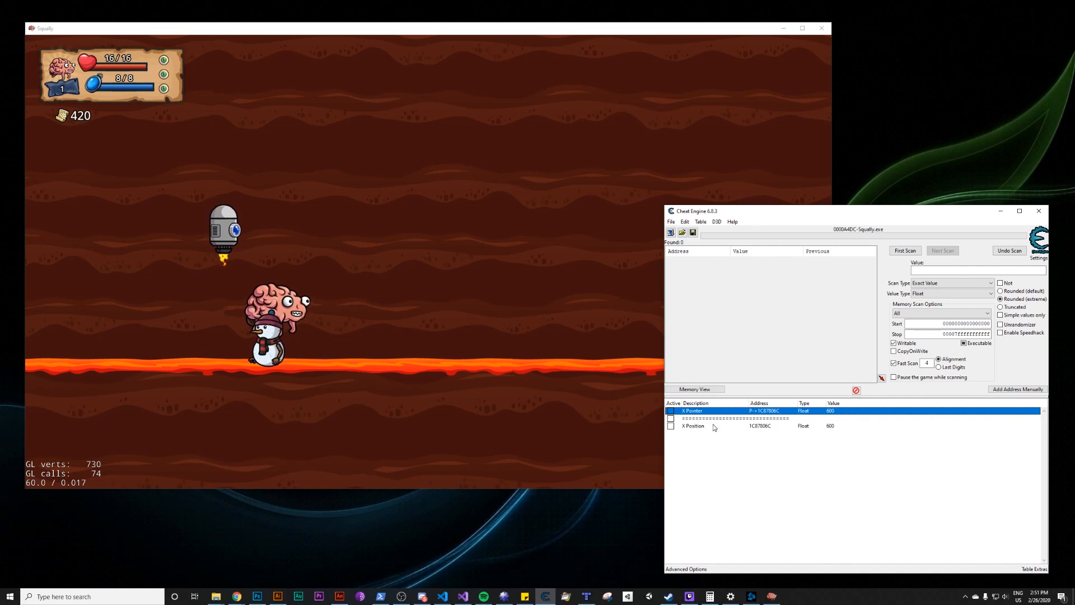
{"action": "right_click", "coordinate": [692, 425]}
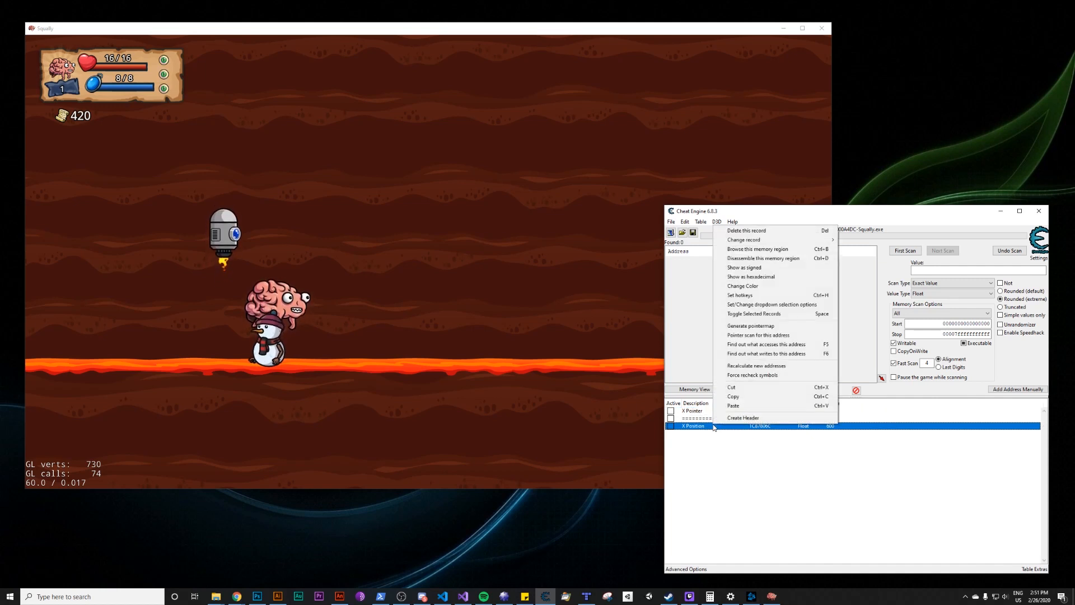
{"action": "mouse_move", "coordinate": [759, 335]}
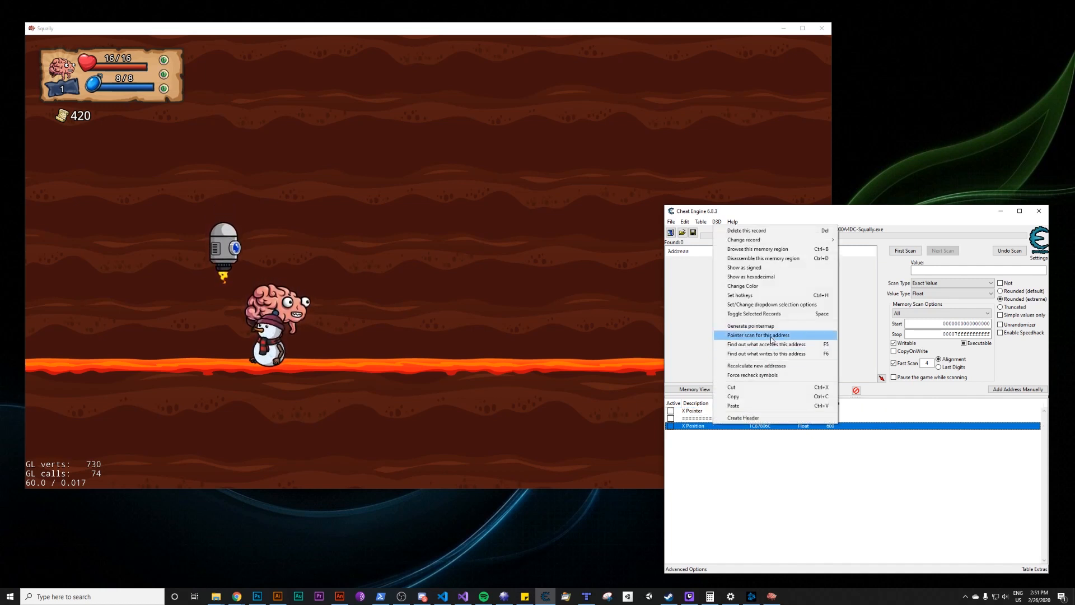
- Start a pointer scan for the X Position address in scan-for-address mode, Max level 5
{"action": "left_click", "coordinate": [757, 335]}
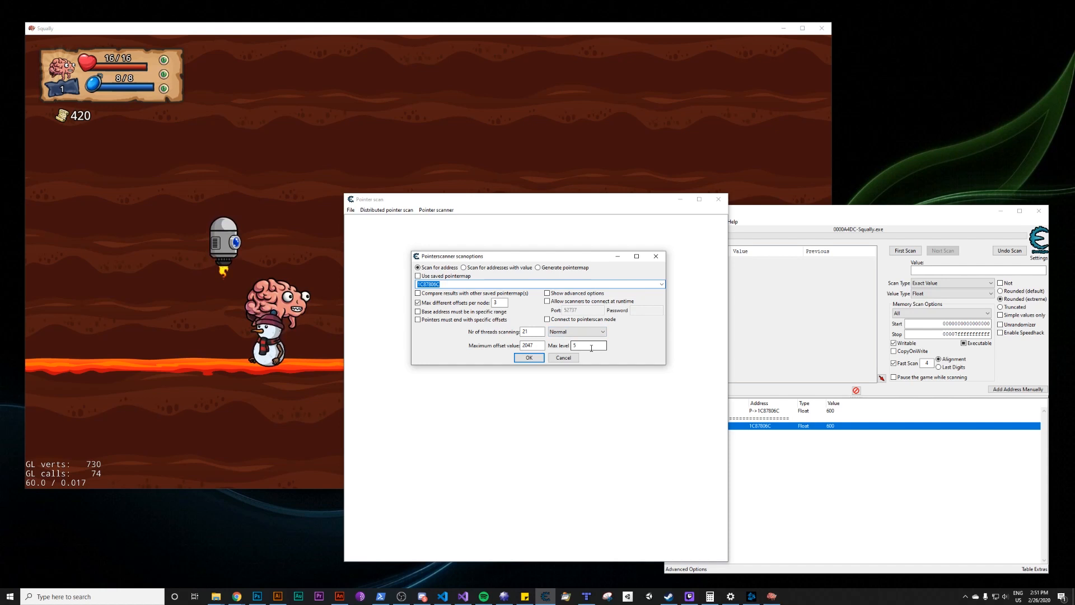
{"action": "left_click", "coordinate": [539, 268]}
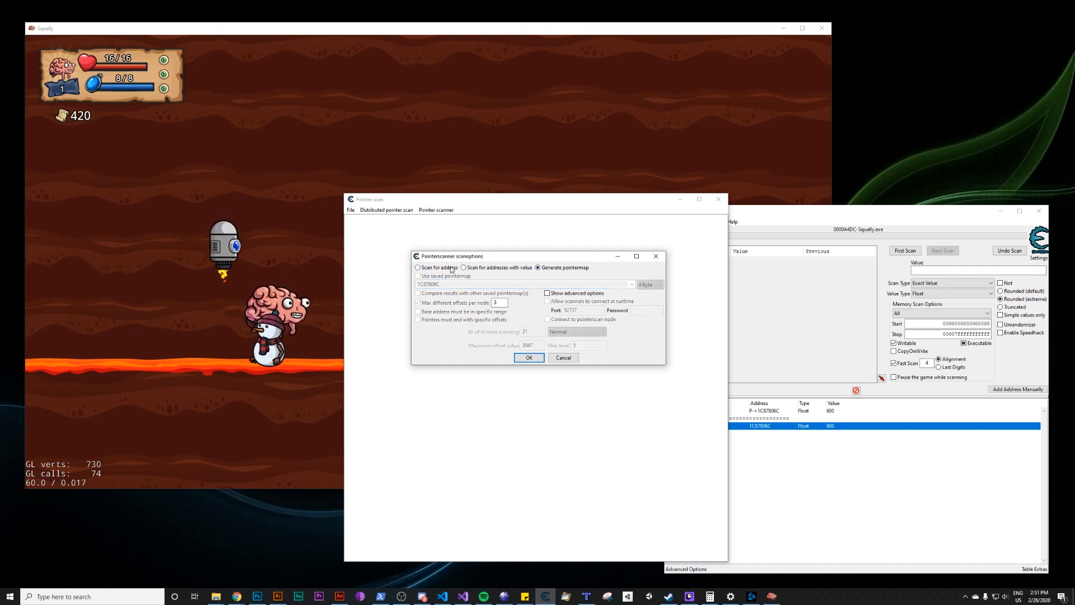
{"action": "left_click", "coordinate": [417, 268]}
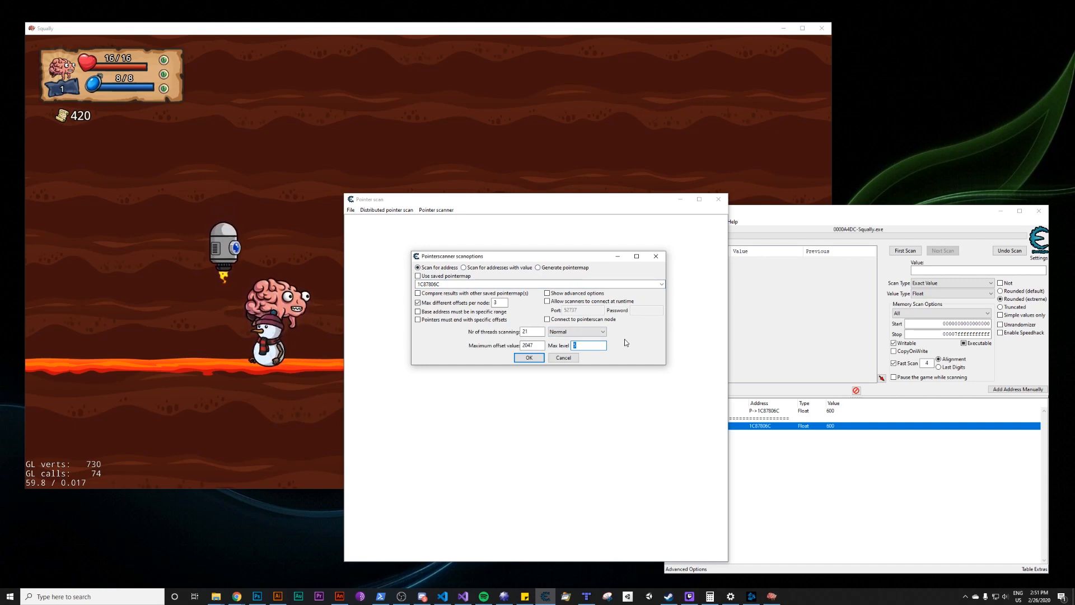
{"action": "mouse_move", "coordinate": [554, 357]}
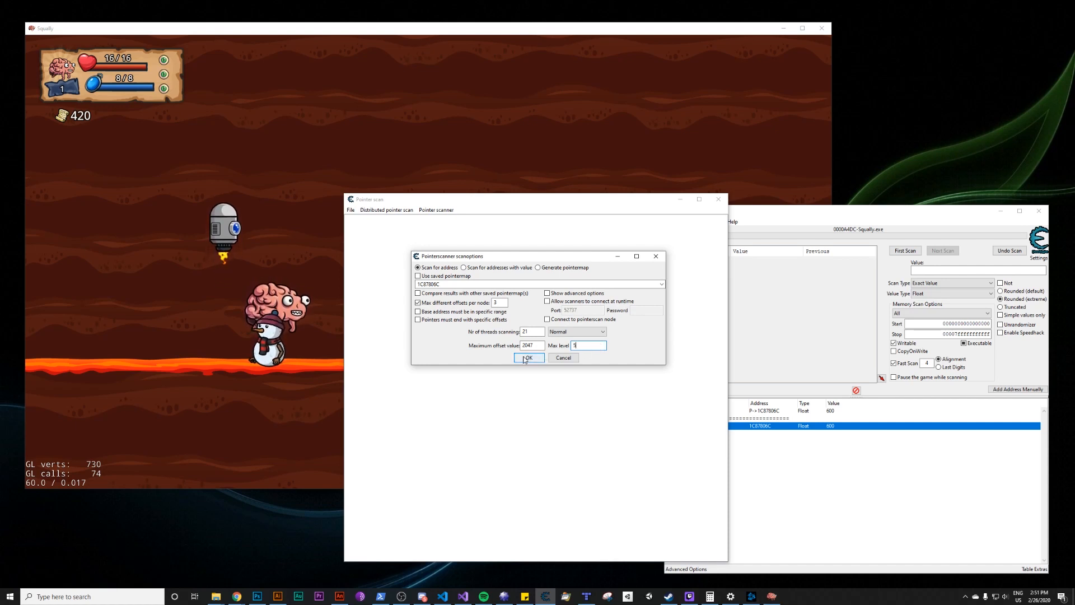
{"action": "mouse_move", "coordinate": [604, 357]}
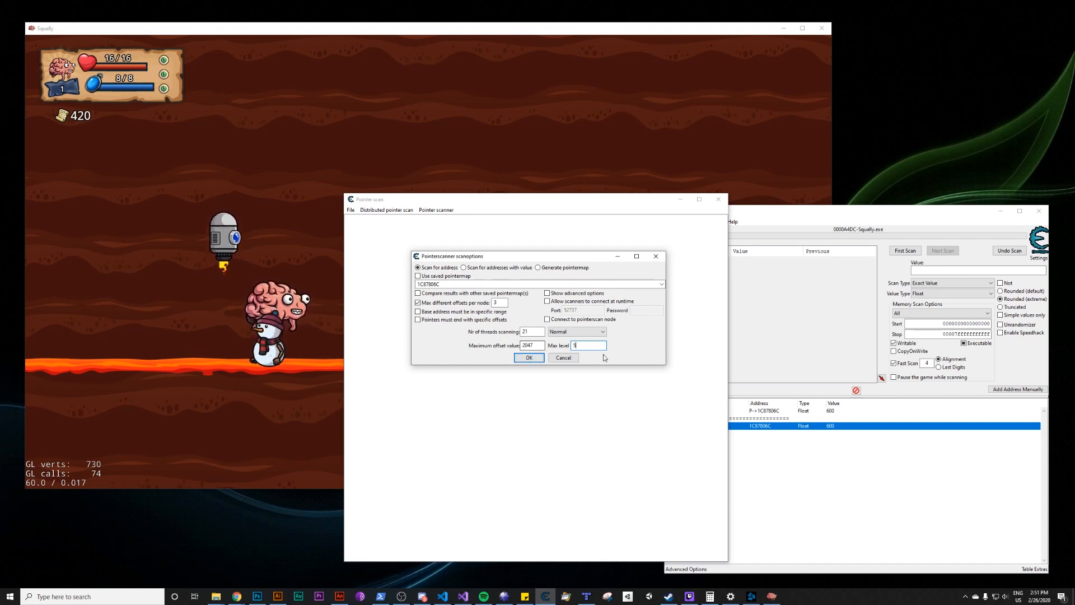
{"action": "left_click", "coordinate": [528, 357]}
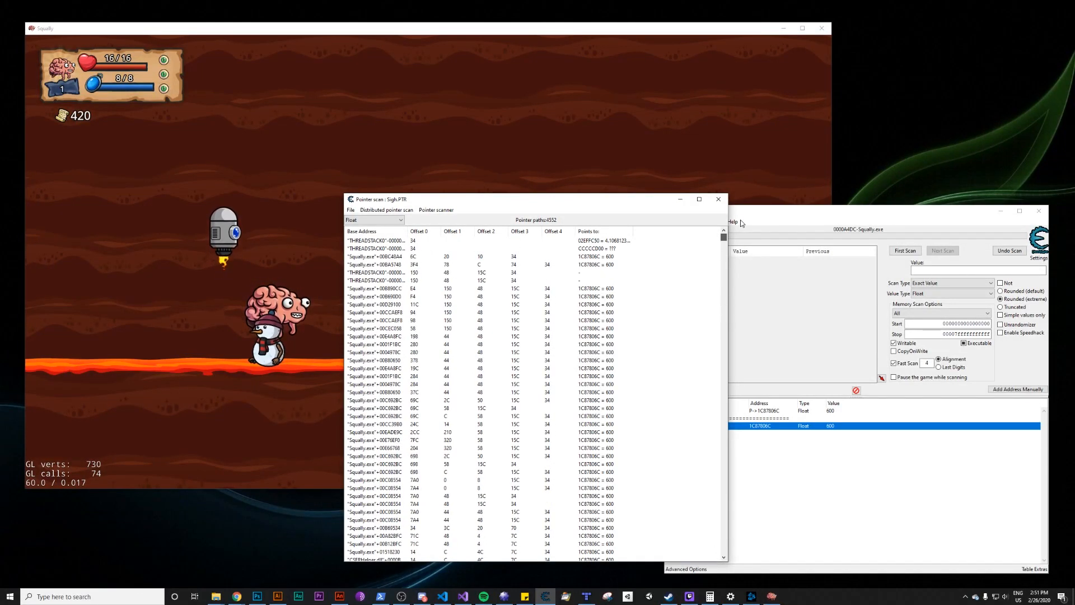
{"action": "mouse_move", "coordinate": [701, 353]}
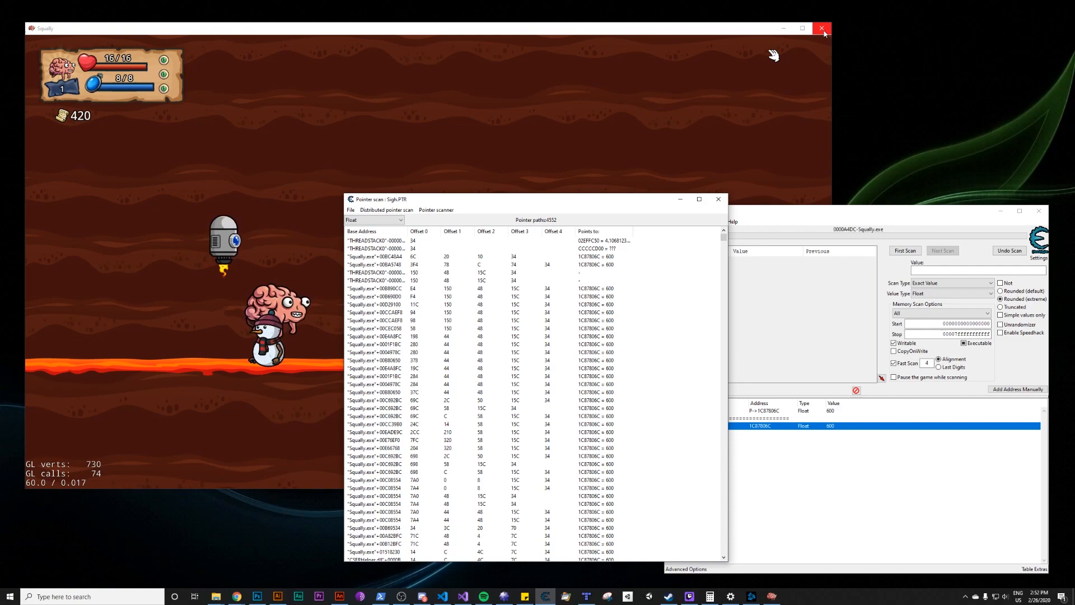
- Relaunch Squally, reattach to the new Squally.exe process keeping the address list, and begin adding an address manually
{"action": "left_click", "coordinate": [822, 28]}
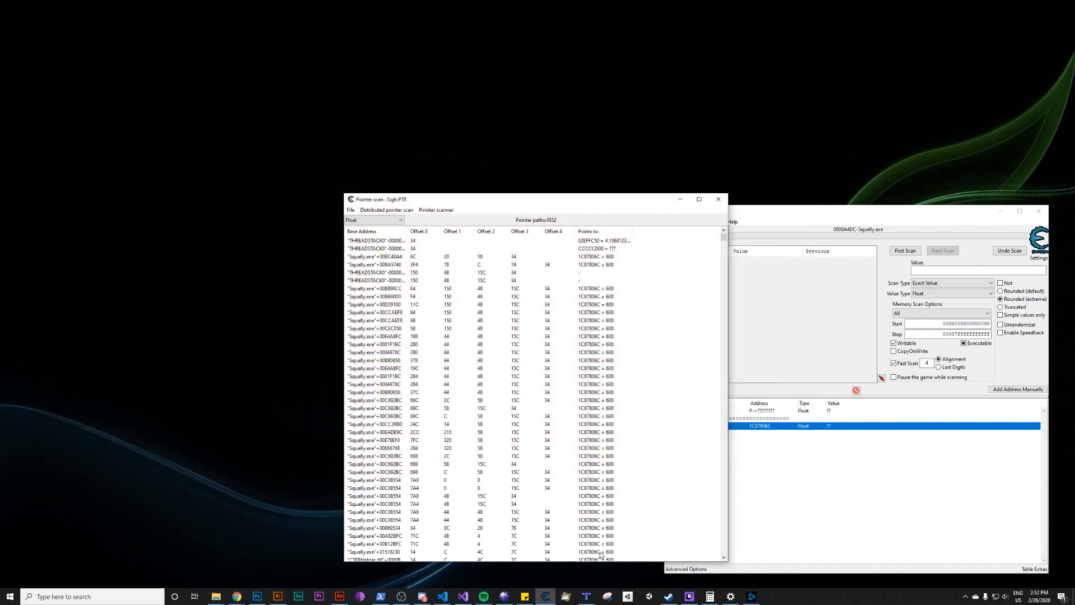
{"action": "left_click", "coordinate": [441, 595]}
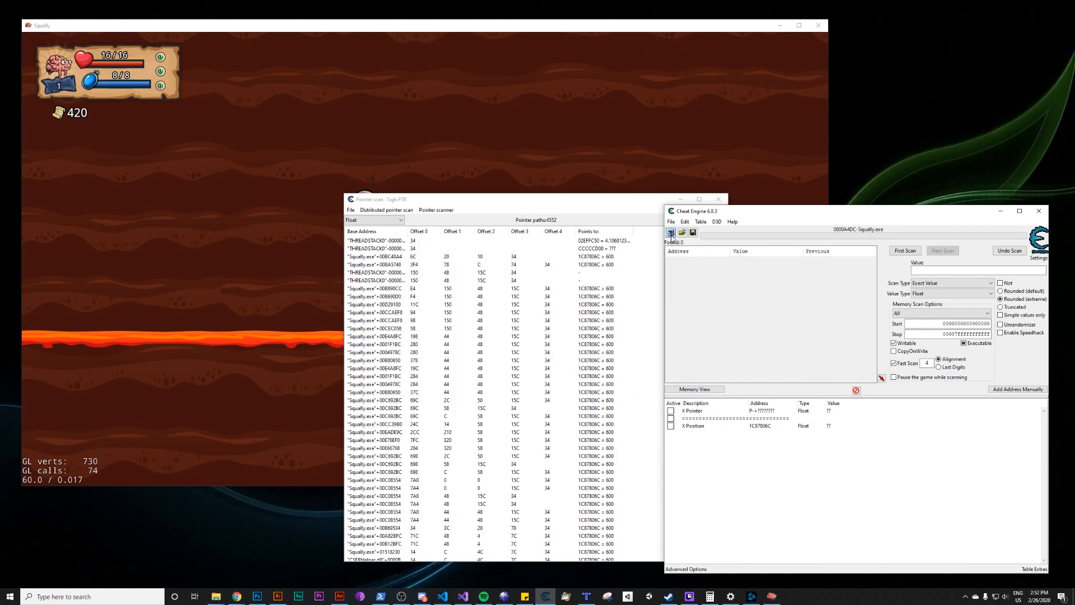
{"action": "left_click", "coordinate": [670, 233]}
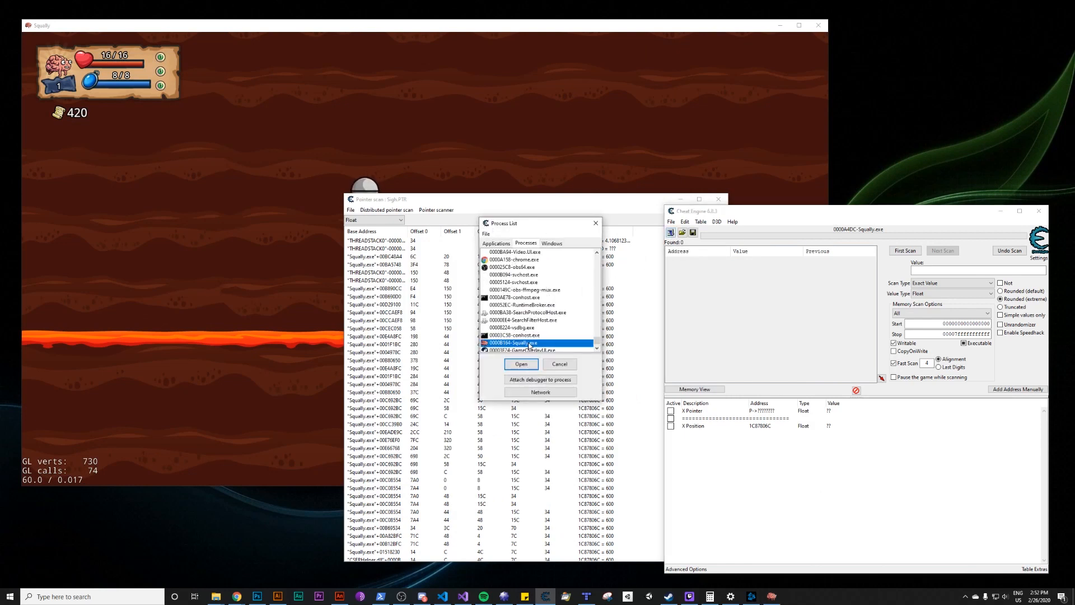
{"action": "left_click", "coordinate": [521, 363]}
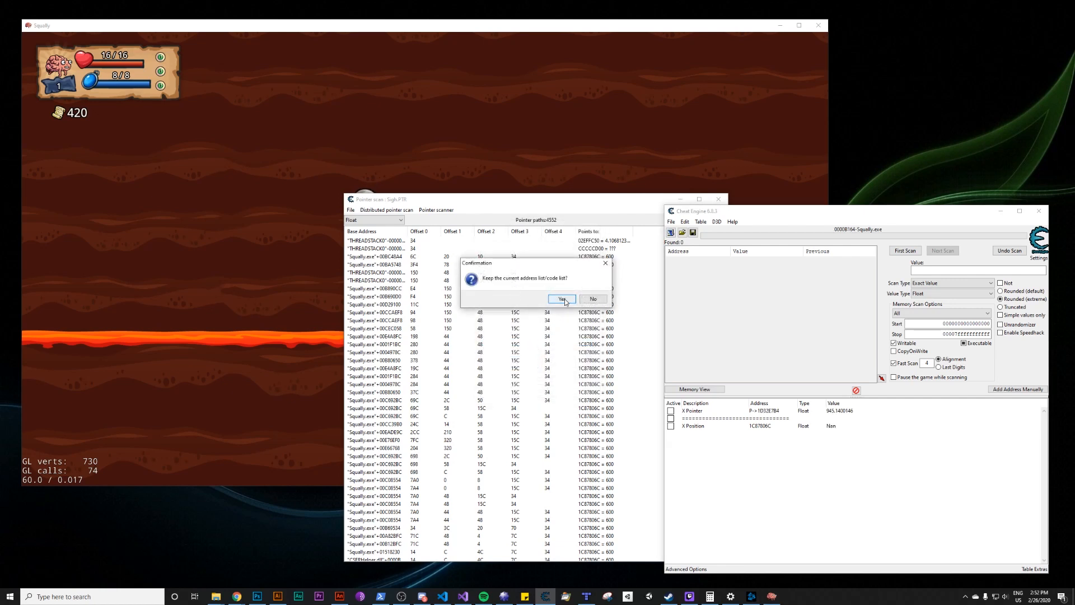
{"action": "left_click", "coordinate": [561, 298]}
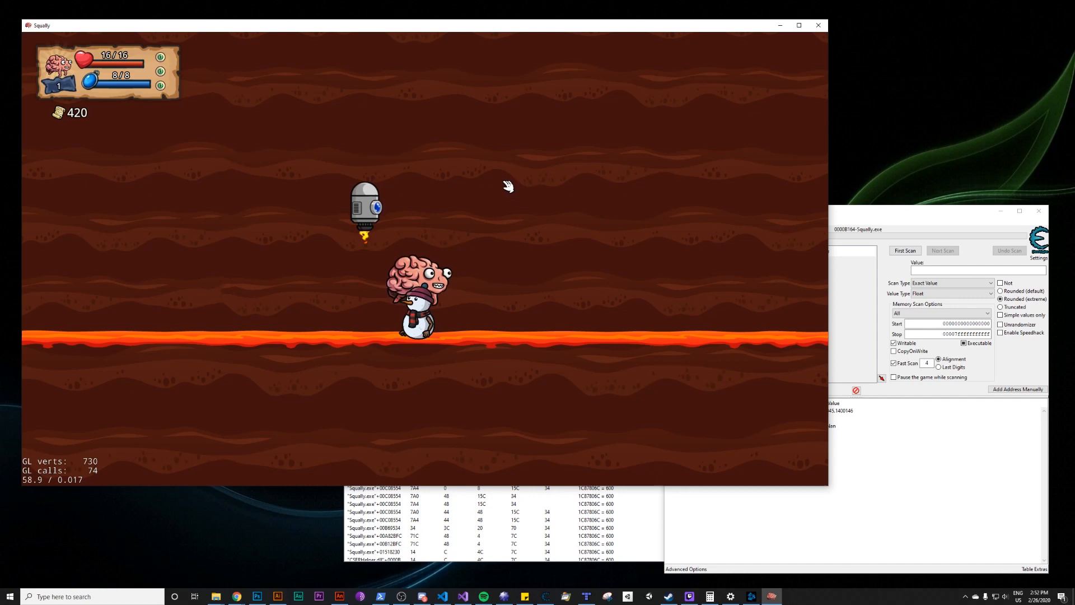
{"action": "mouse_move", "coordinate": [615, 295]}
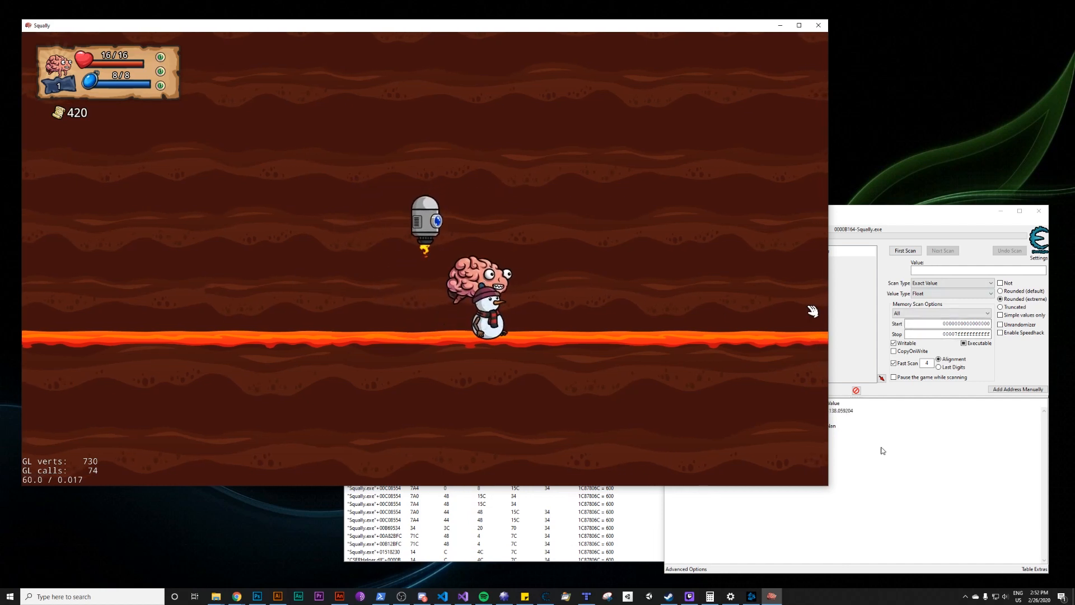
{"action": "left_click", "coordinate": [1018, 389]}
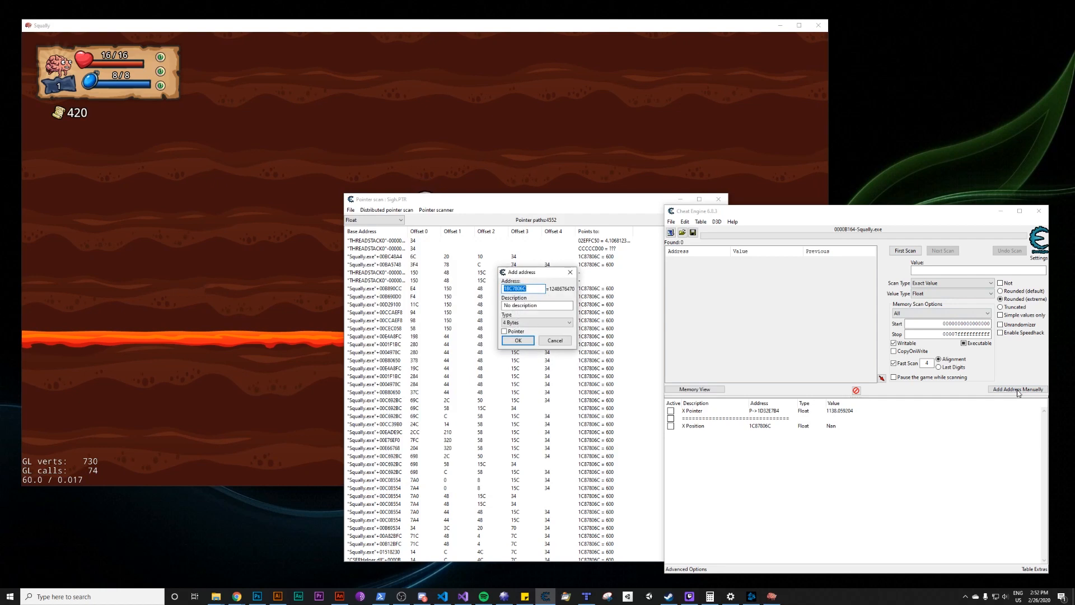
- Add address 1D0 as a Float entry named X Position Again and bring the pointer scan results back up
{"action": "type", "text": "1D0"}
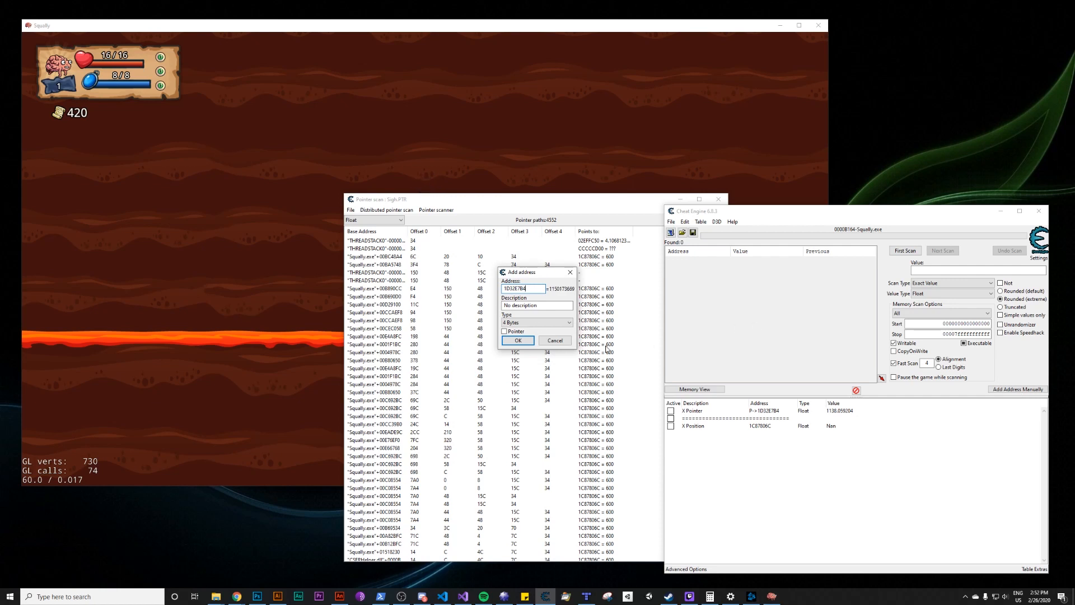
{"action": "left_click", "coordinate": [536, 323]}
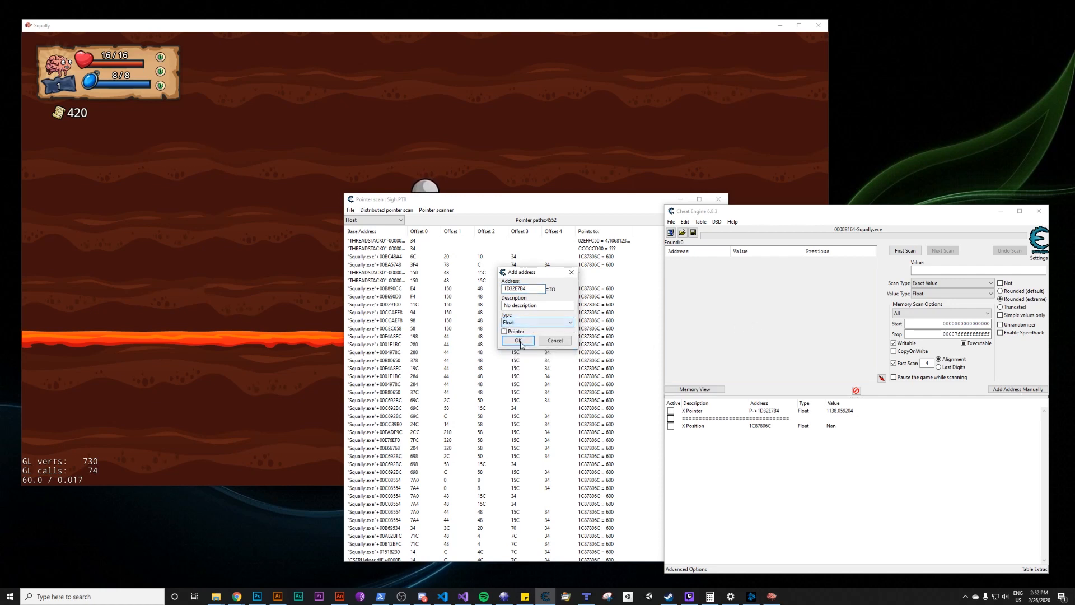
{"action": "left_click", "coordinate": [519, 340]}
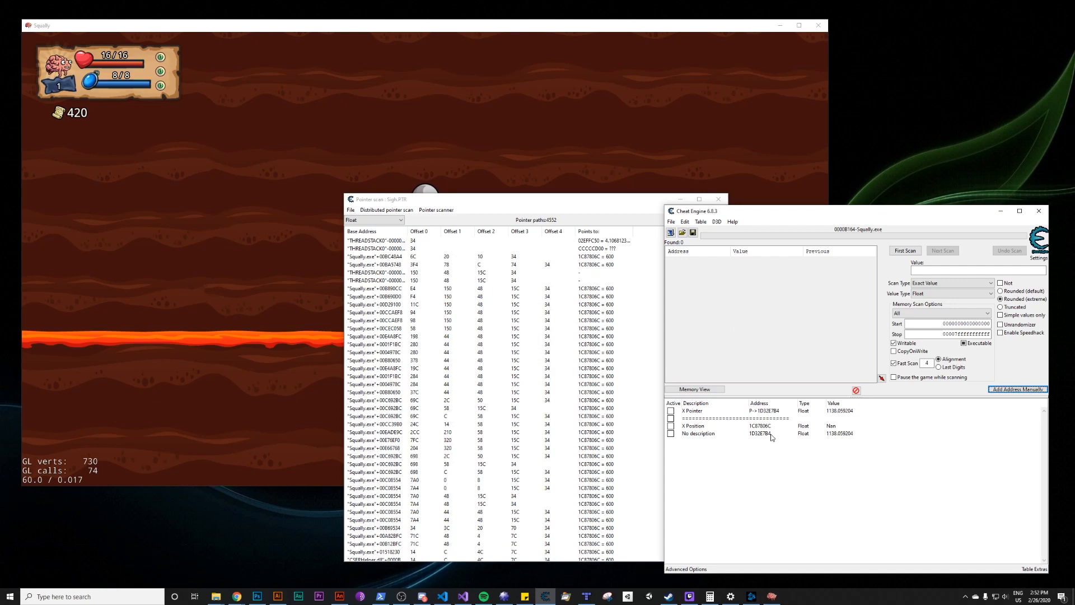
{"action": "double_click", "coordinate": [698, 432]}
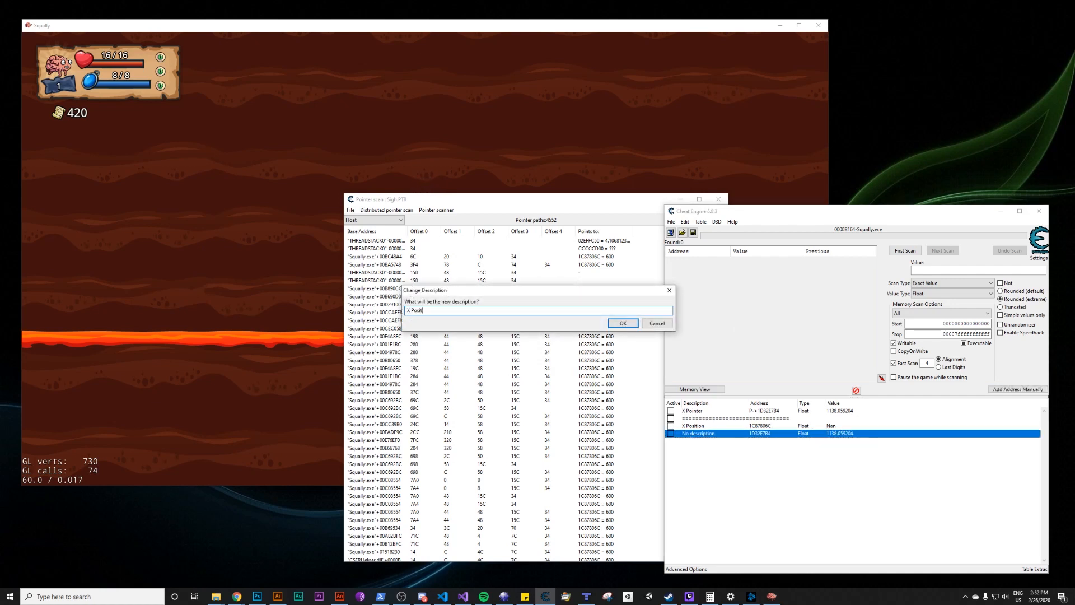
{"action": "left_click", "coordinate": [622, 323]}
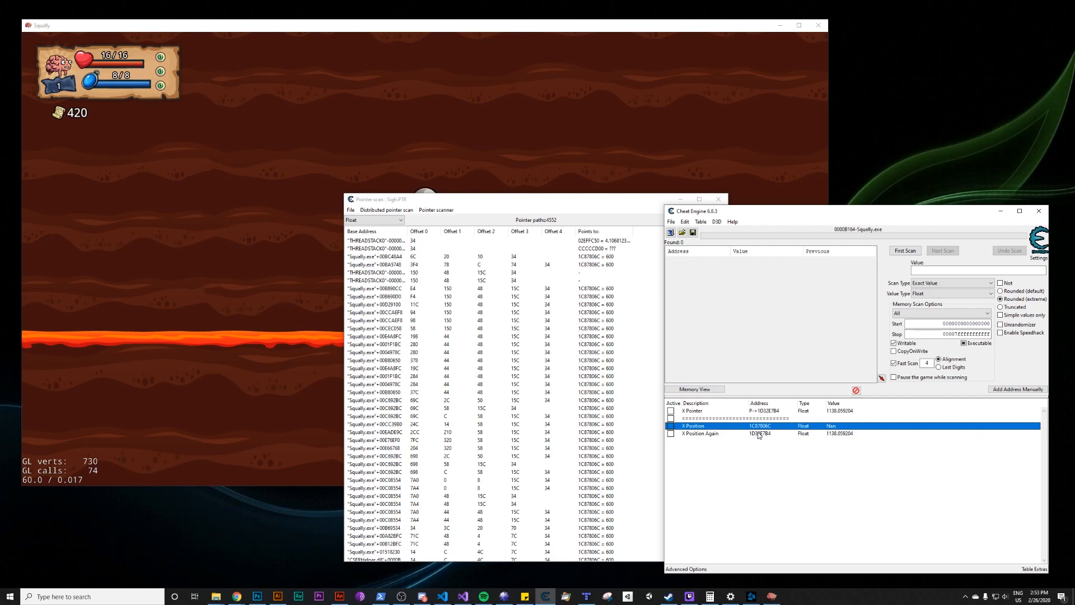
{"action": "mouse_move", "coordinate": [742, 432]}
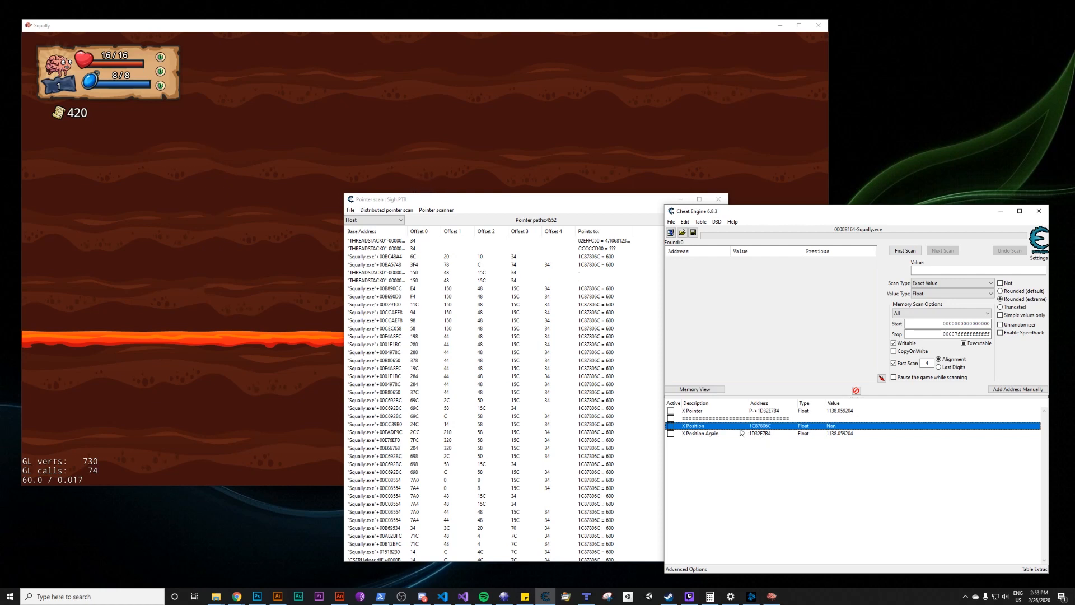
{"action": "double_click", "coordinate": [699, 432]}
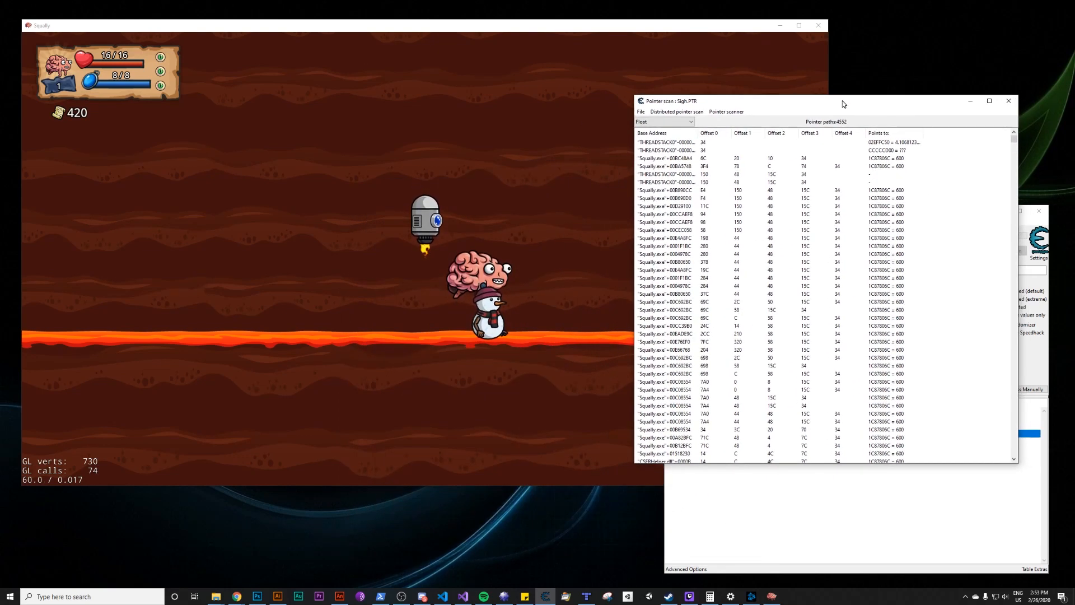
- Rescan the pointer list against the current X position address and save the .PTR file, leaving 7 paths
{"action": "left_click", "coordinate": [658, 166]}
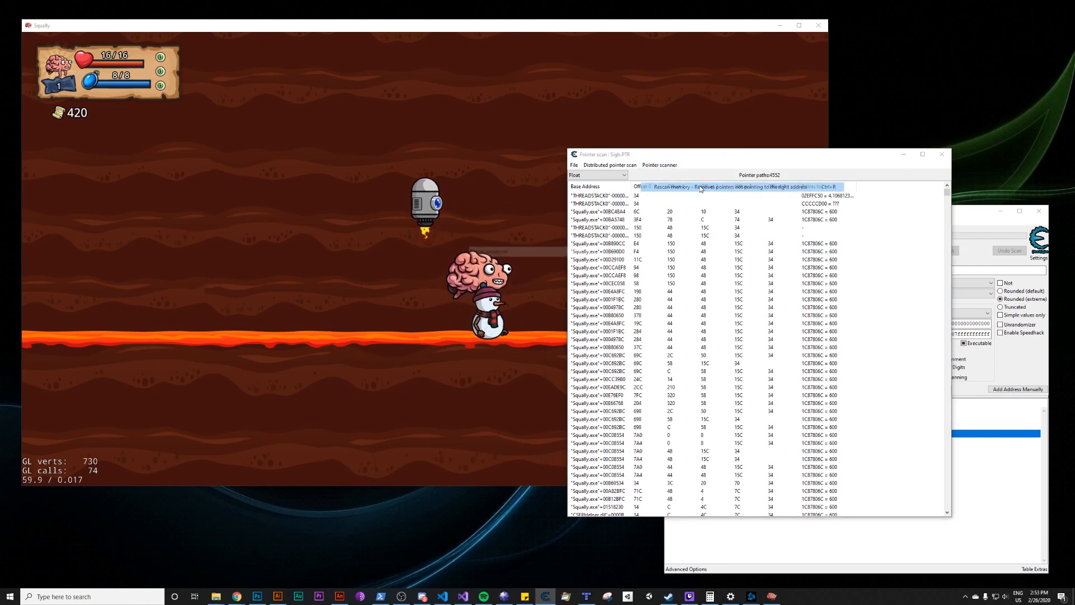
{"action": "left_click", "coordinate": [685, 187]}
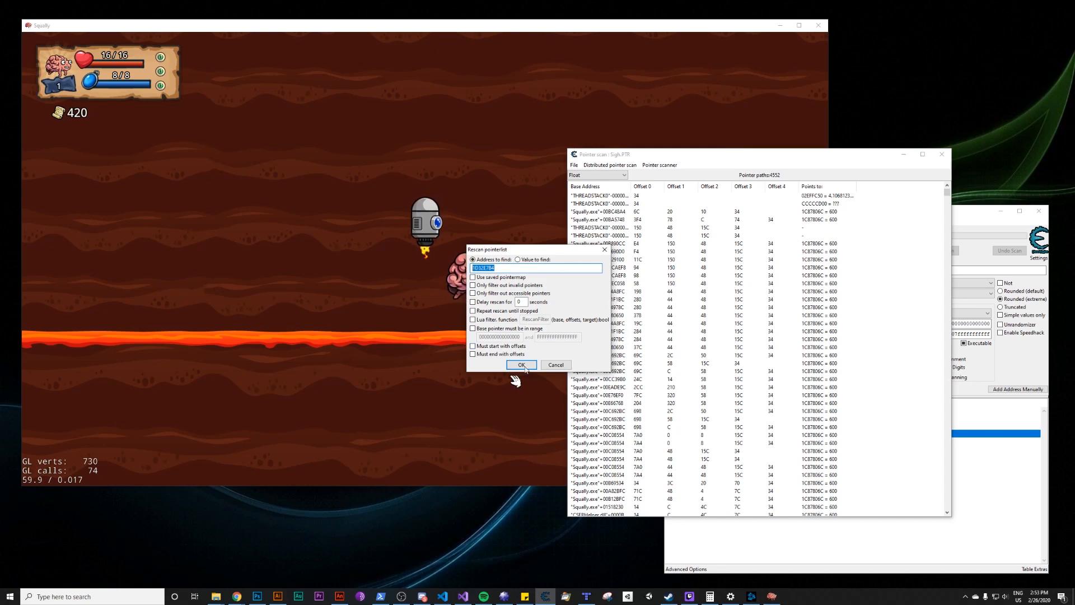
{"action": "left_click", "coordinate": [521, 364]}
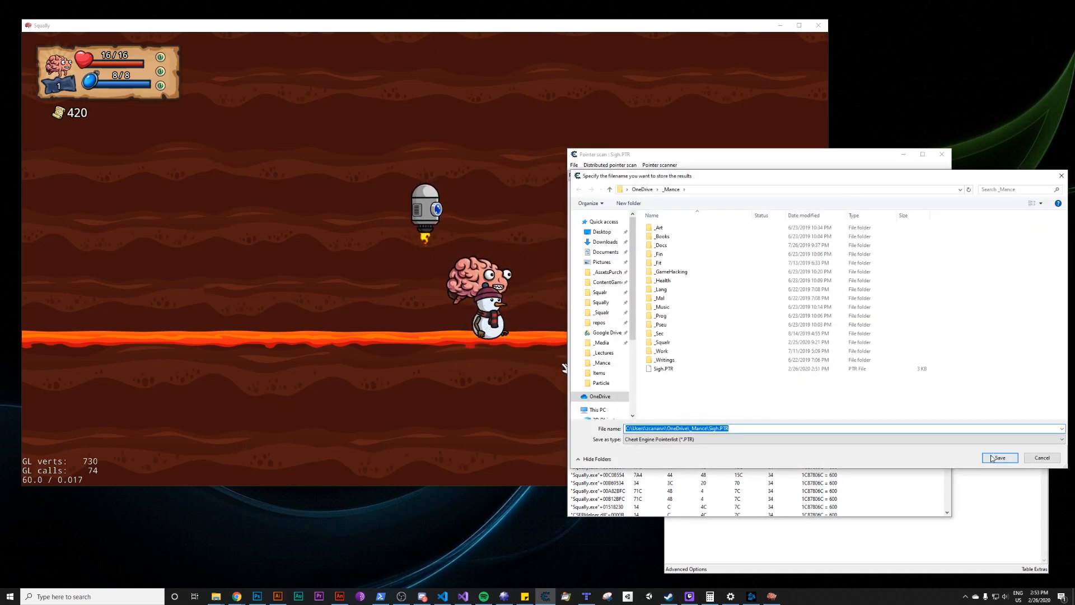
{"action": "left_click", "coordinate": [998, 457]}
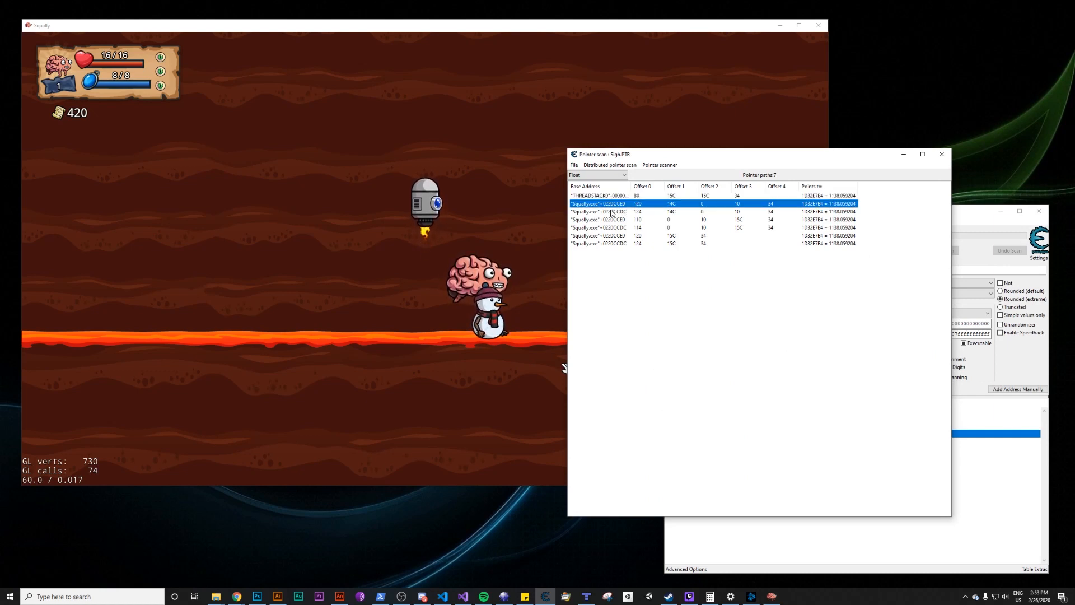
- Add the remaining Squally.exe pointer paths to the table as pointerscan result entries
{"action": "left_click", "coordinate": [622, 227]}
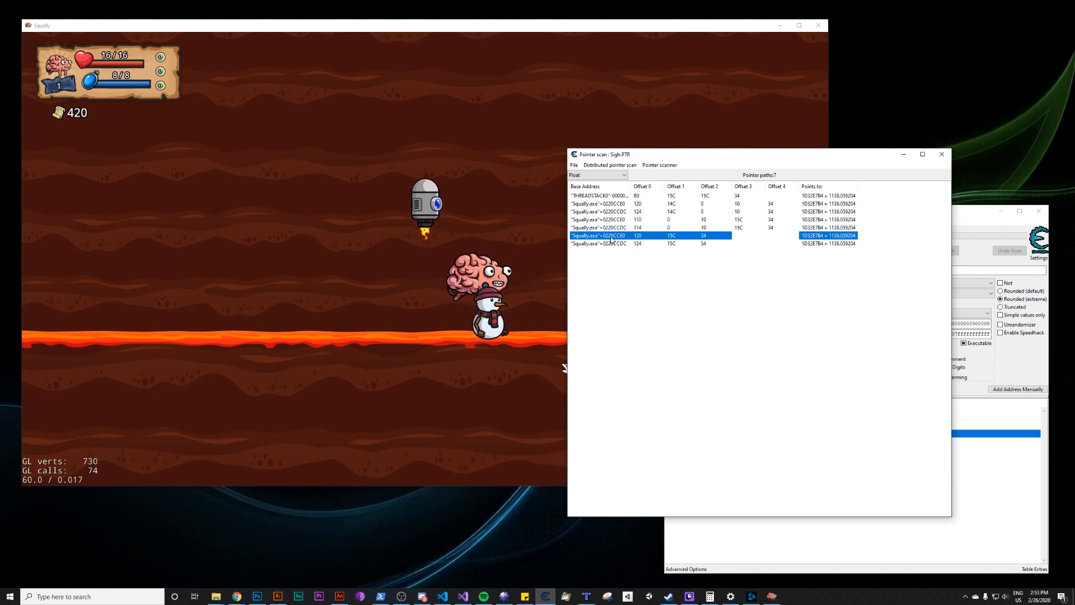
{"action": "left_click", "coordinate": [637, 227]}
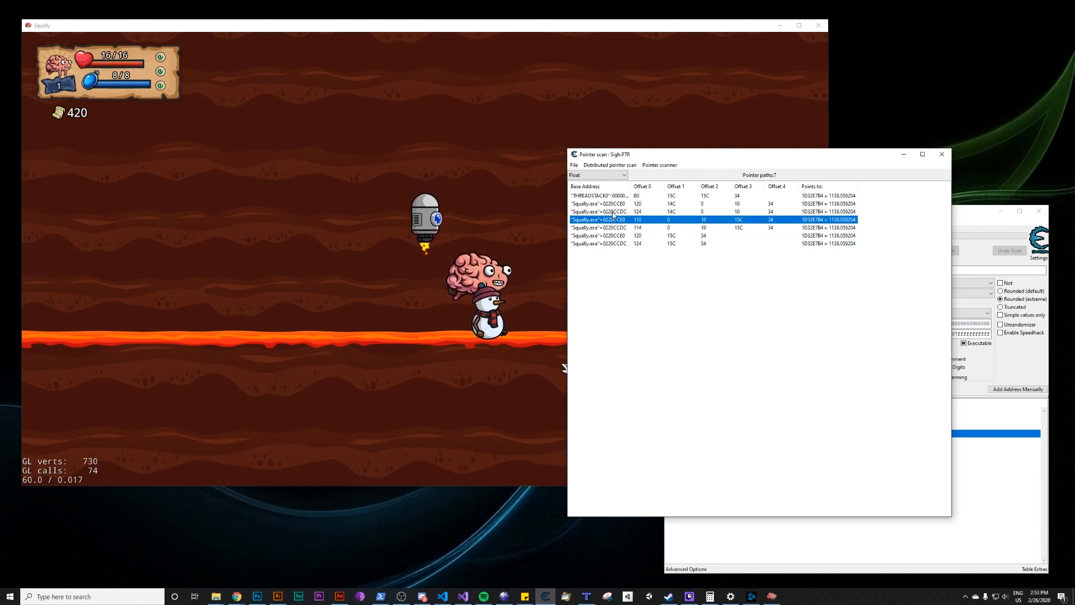
{"action": "left_click", "coordinate": [630, 202]}
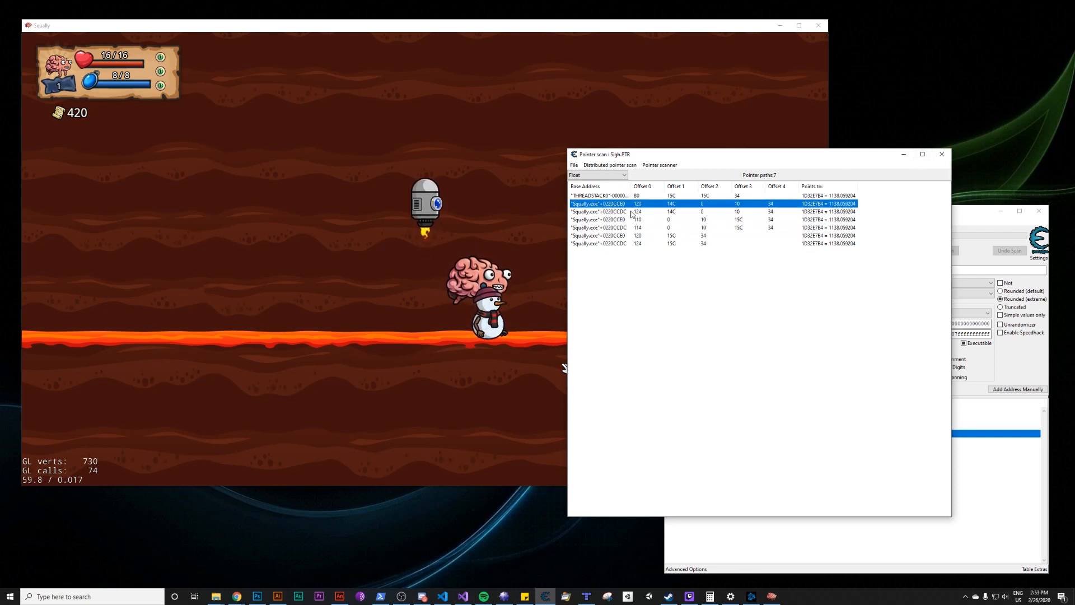
{"action": "mouse_move", "coordinate": [940, 155]}
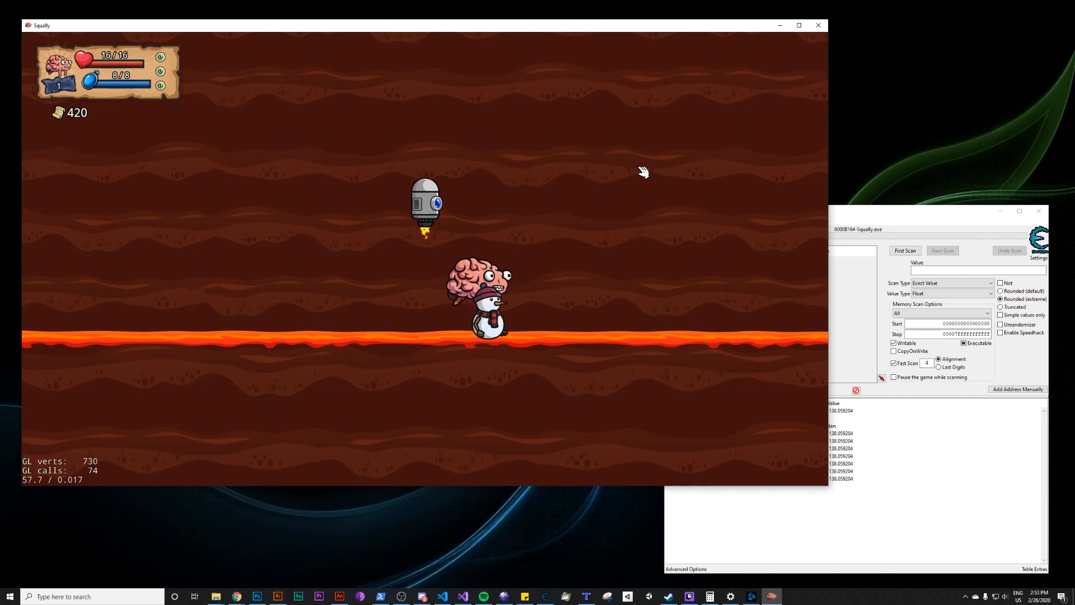
{"action": "mouse_move", "coordinate": [817, 26]}
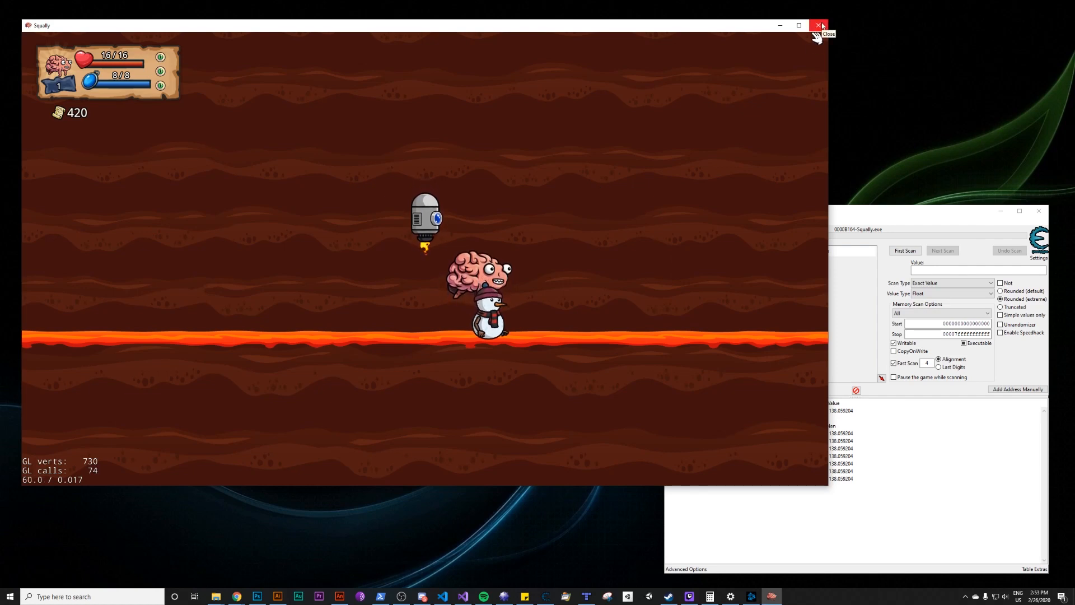
- Close and relaunch Squally from the code editor and enter Story Mode in the new game
{"action": "left_click", "coordinate": [820, 26]}
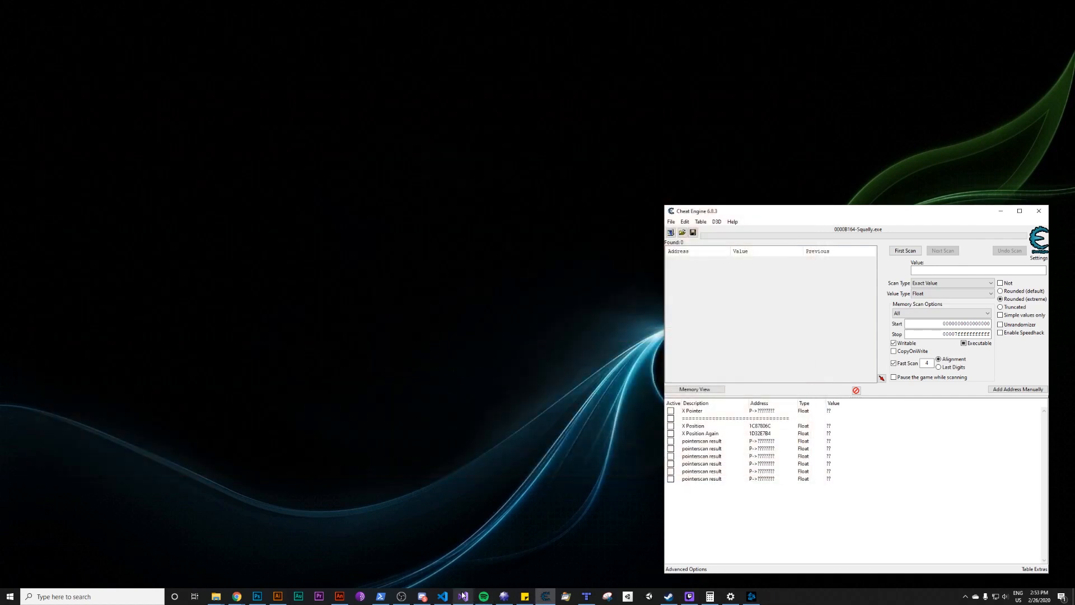
{"action": "left_click", "coordinate": [443, 596]}
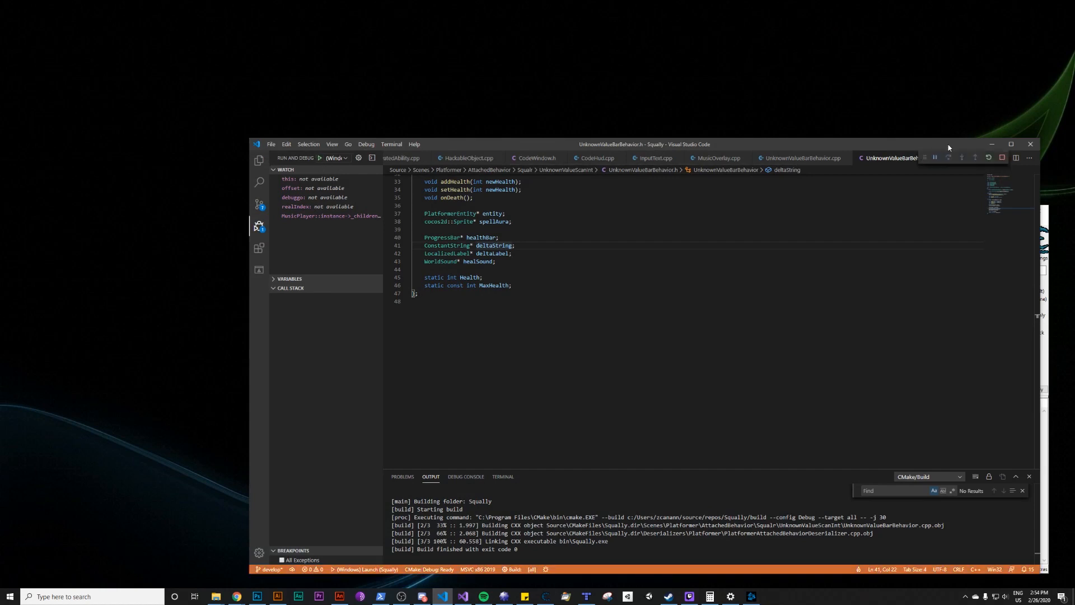
{"action": "left_click", "coordinate": [544, 595]}
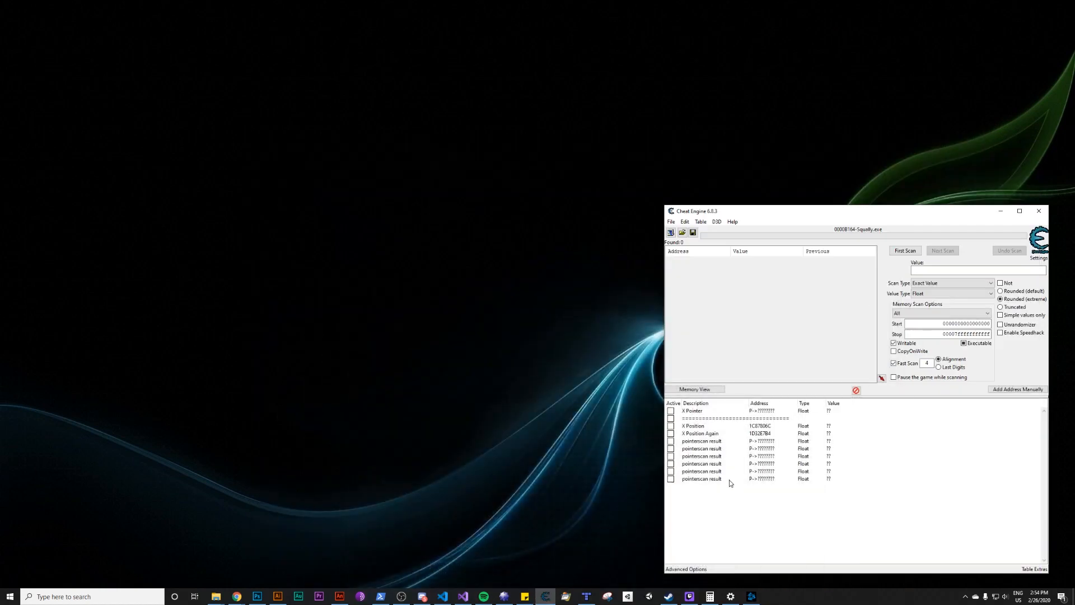
{"action": "left_click", "coordinate": [699, 432]}
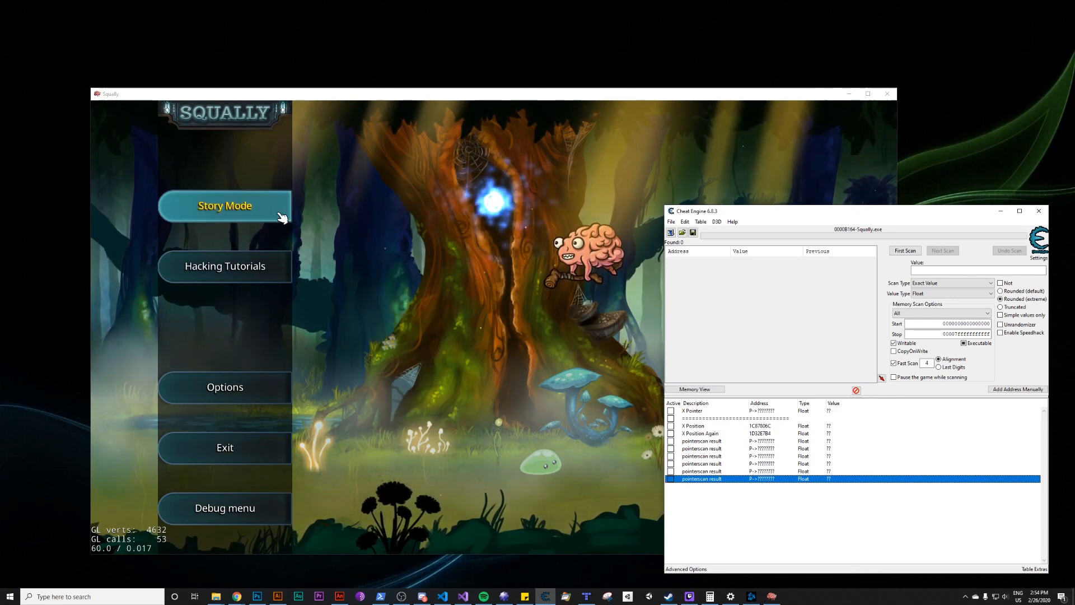
{"action": "left_click", "coordinate": [224, 205]}
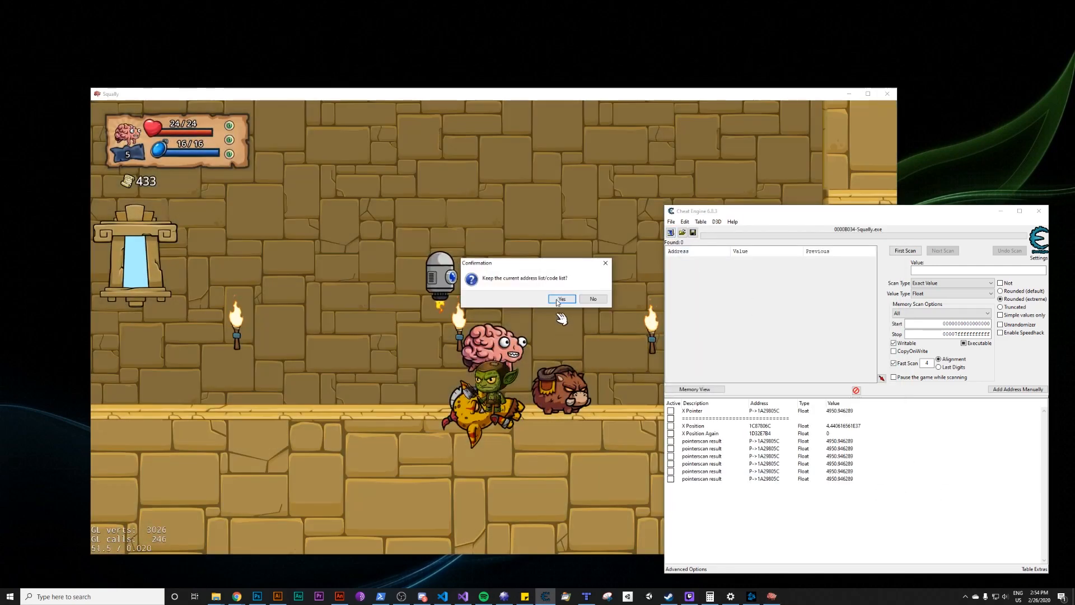
- Keep the address list after reattaching and set a pointerscan result's value to 4444
{"action": "left_click", "coordinate": [561, 297]}
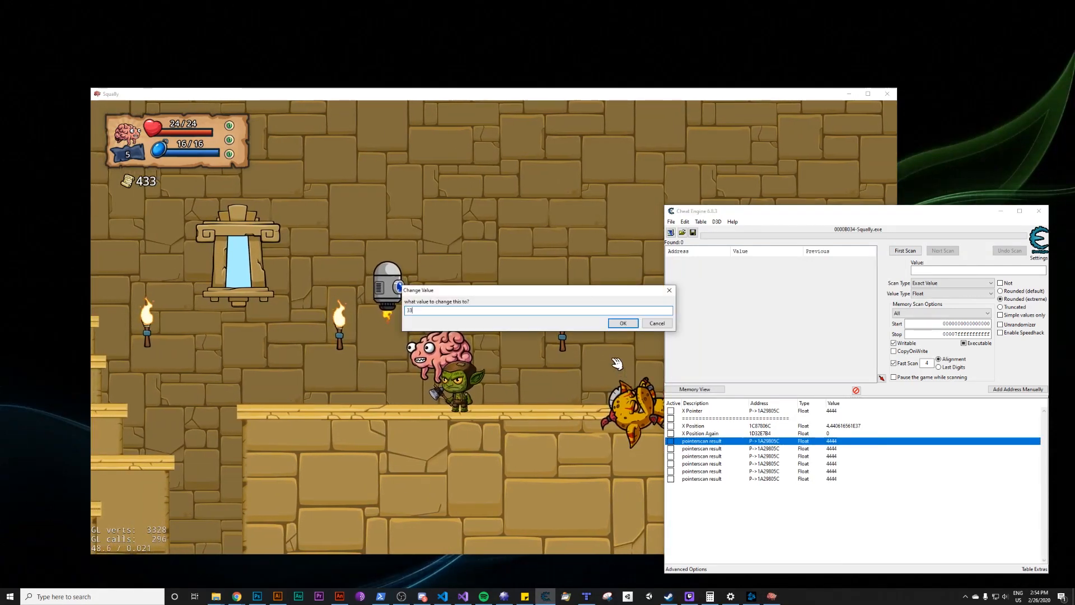
{"action": "left_click", "coordinate": [622, 323]}
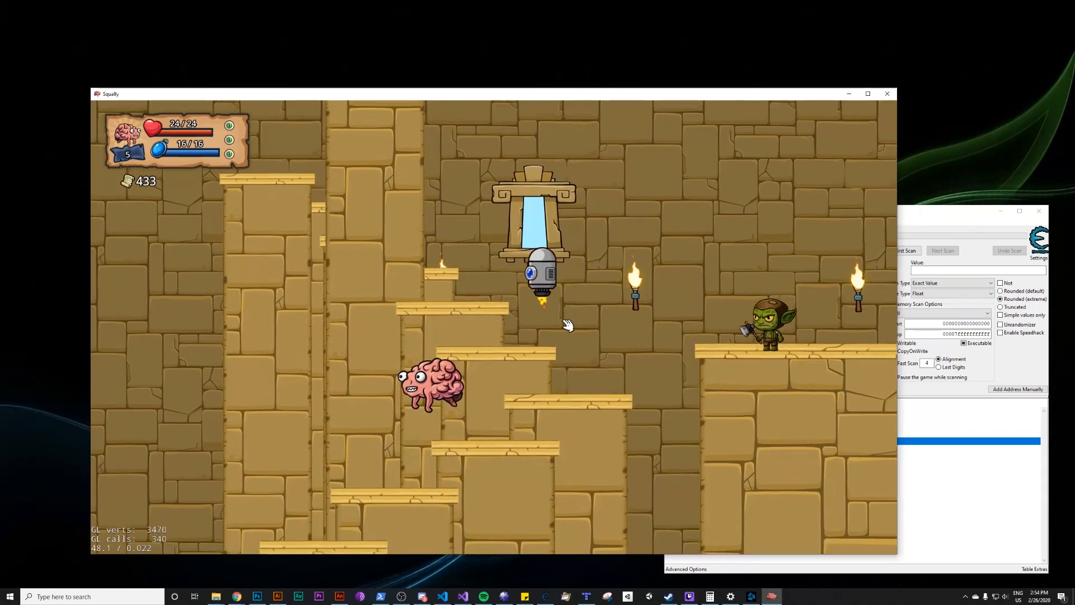